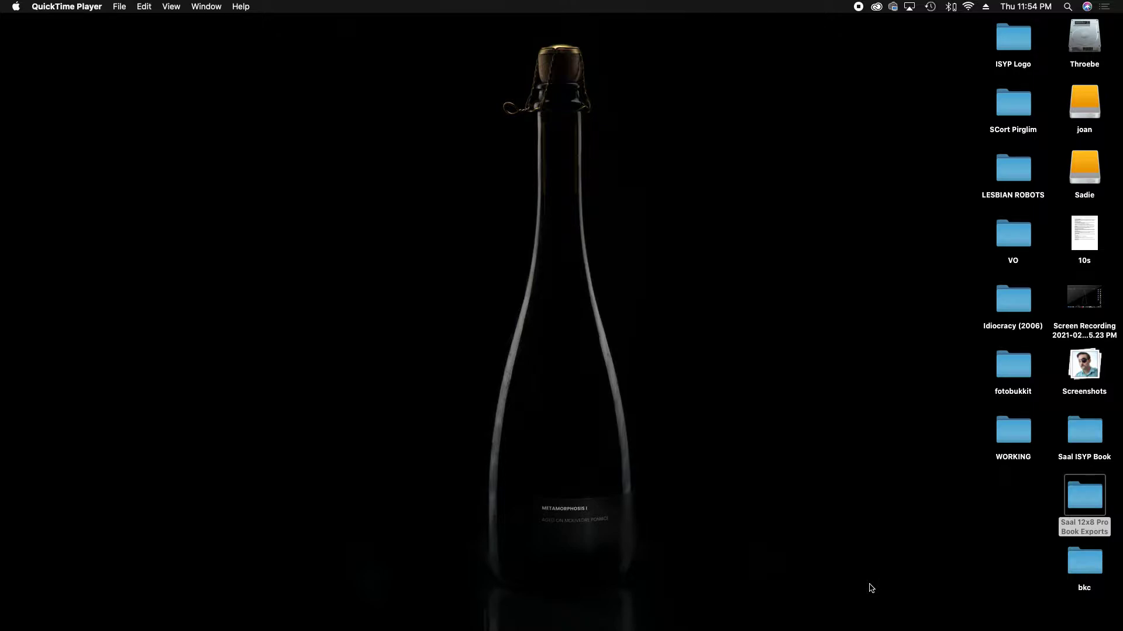
mouse_move(873, 566)
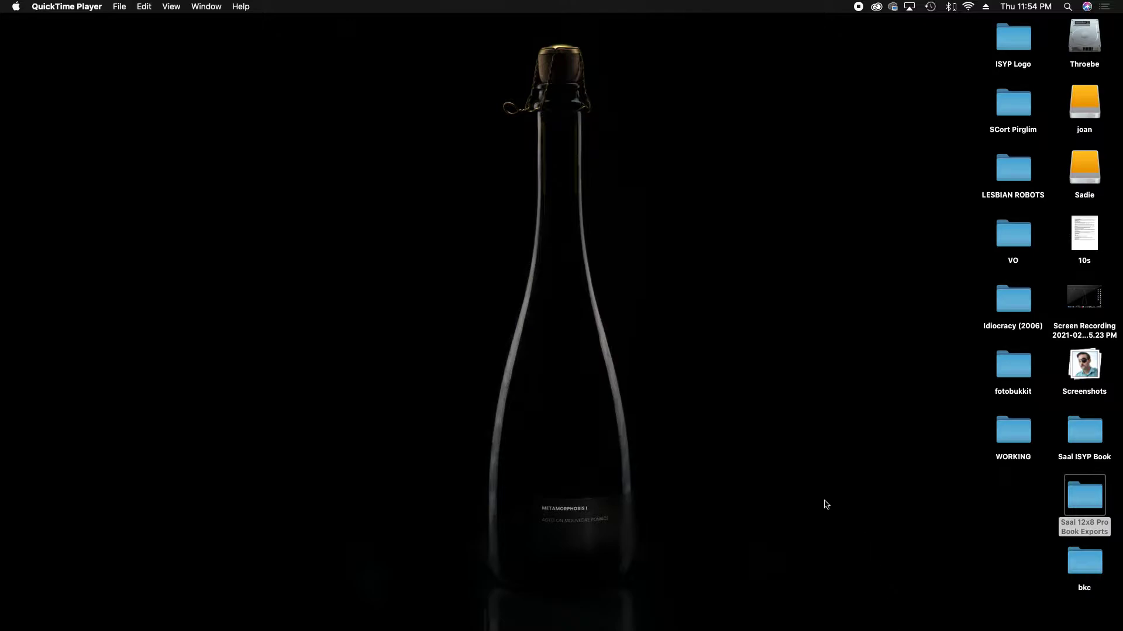
mouse_move(924, 600)
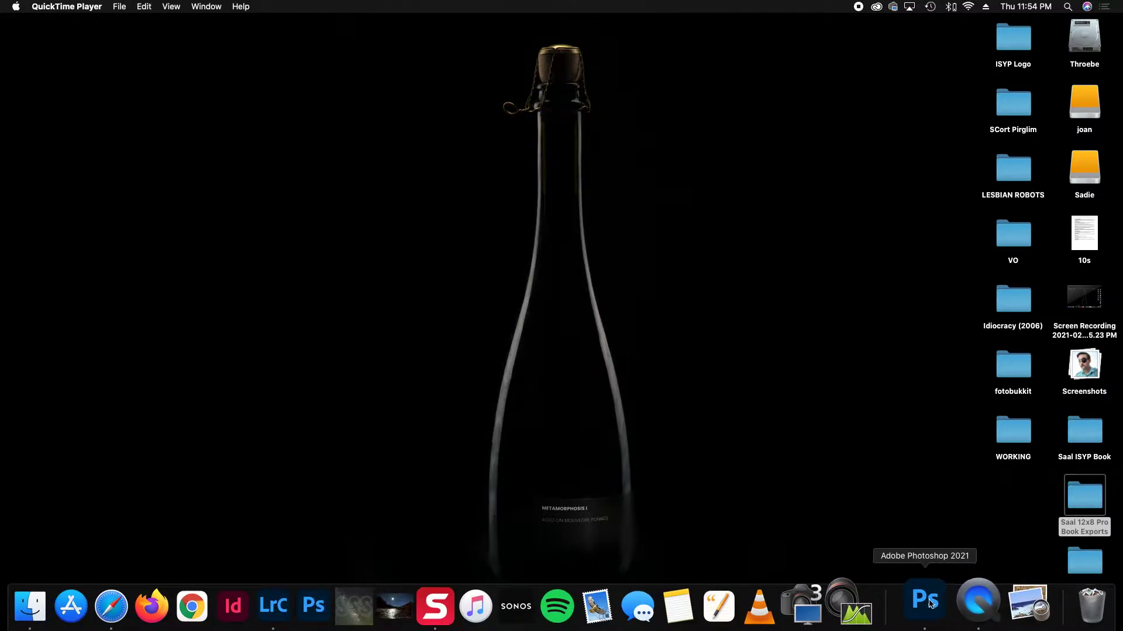
Bring Photoshop forward and open New Document, preset at 1080 × 1080 px, 300 ppi
left_click(925, 604)
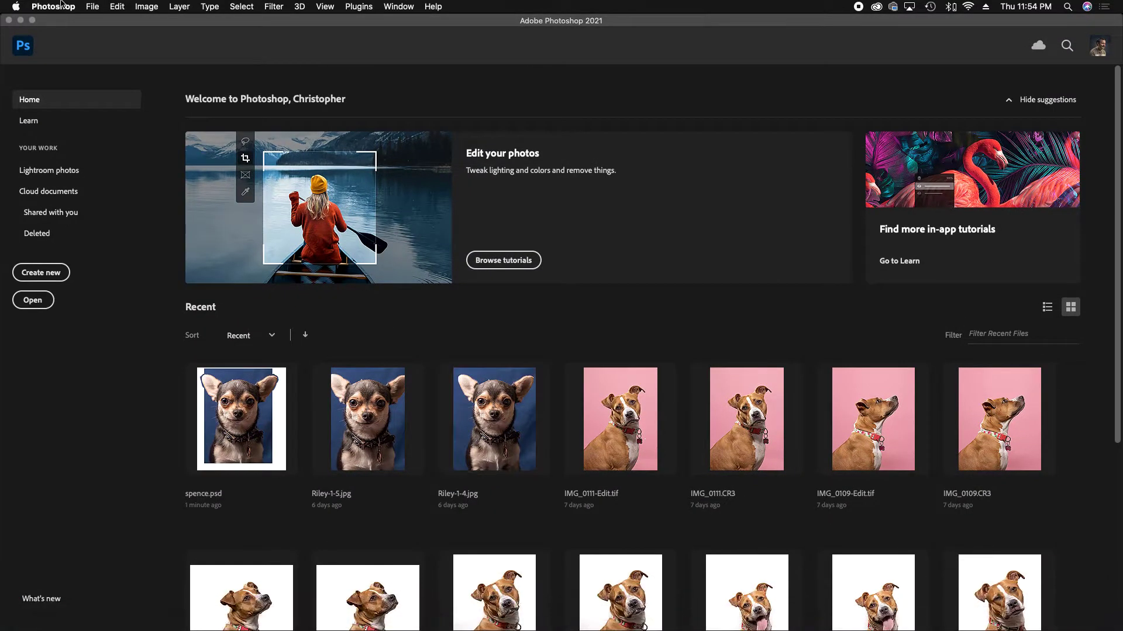
left_click(92, 7)
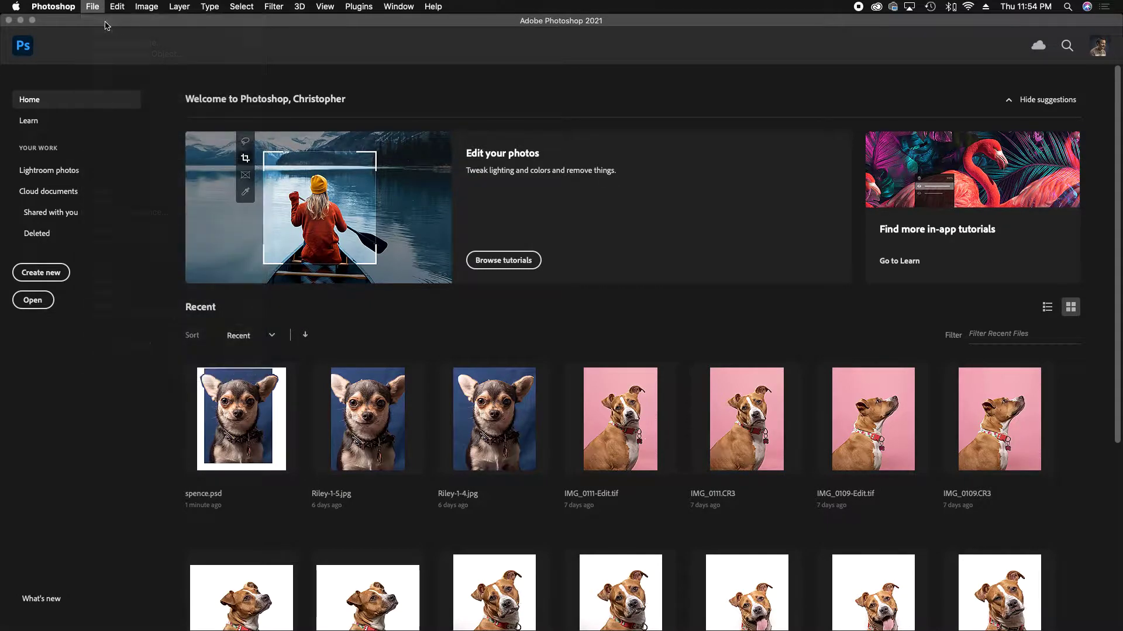
left_click(41, 272)
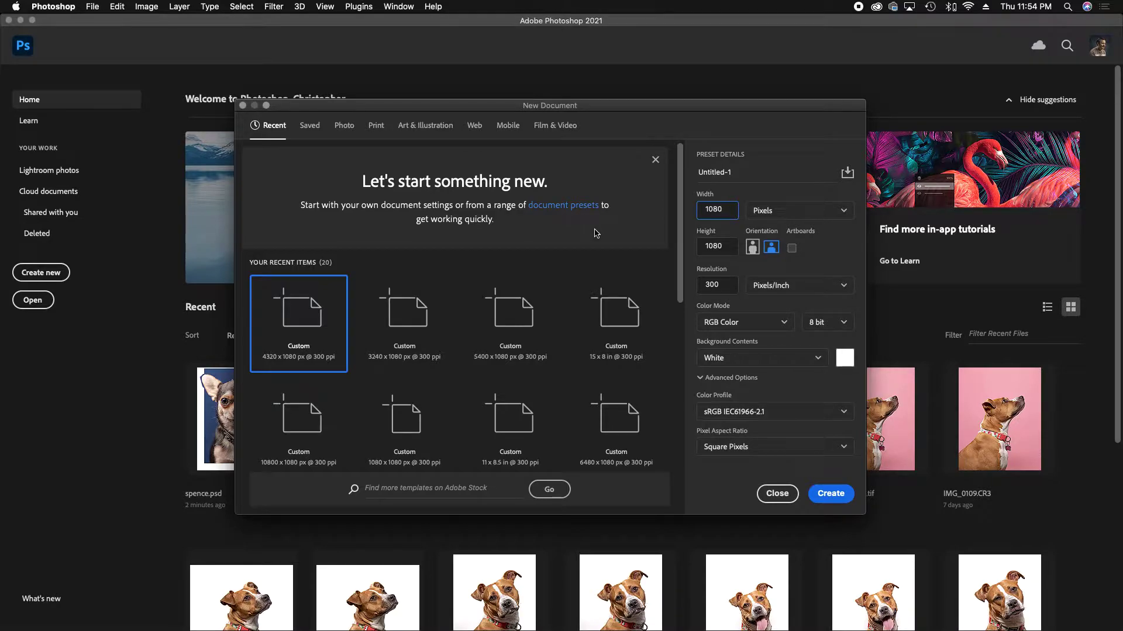
Create a blank white Untitled-1 document 4320 px wide by 1080 px tall
left_click(715, 210)
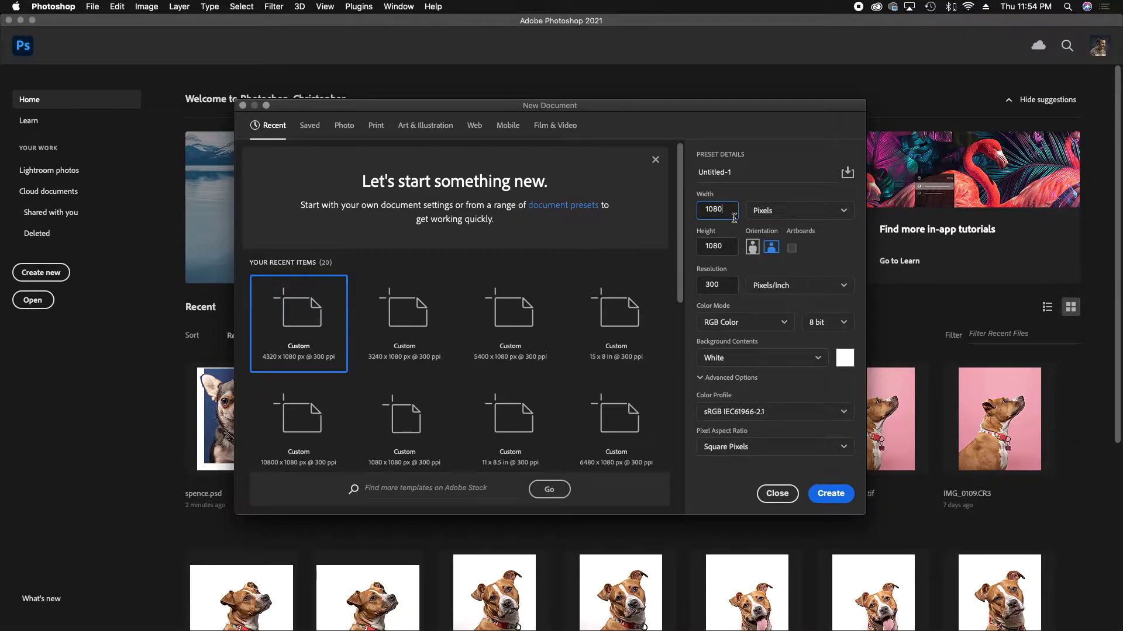
type("432")
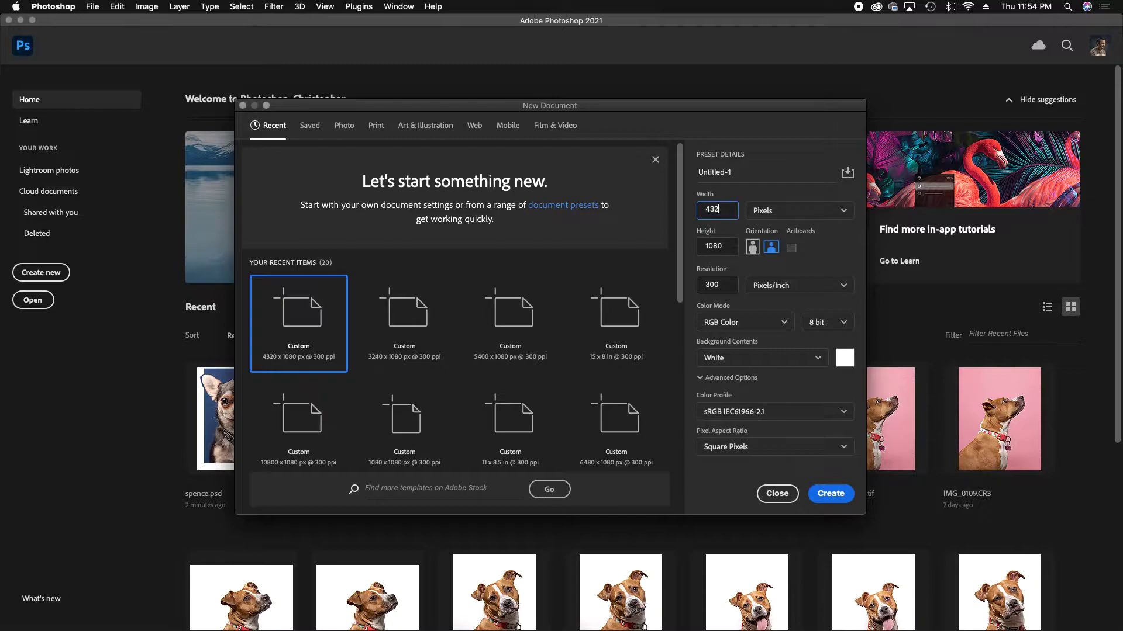
left_click(829, 493)
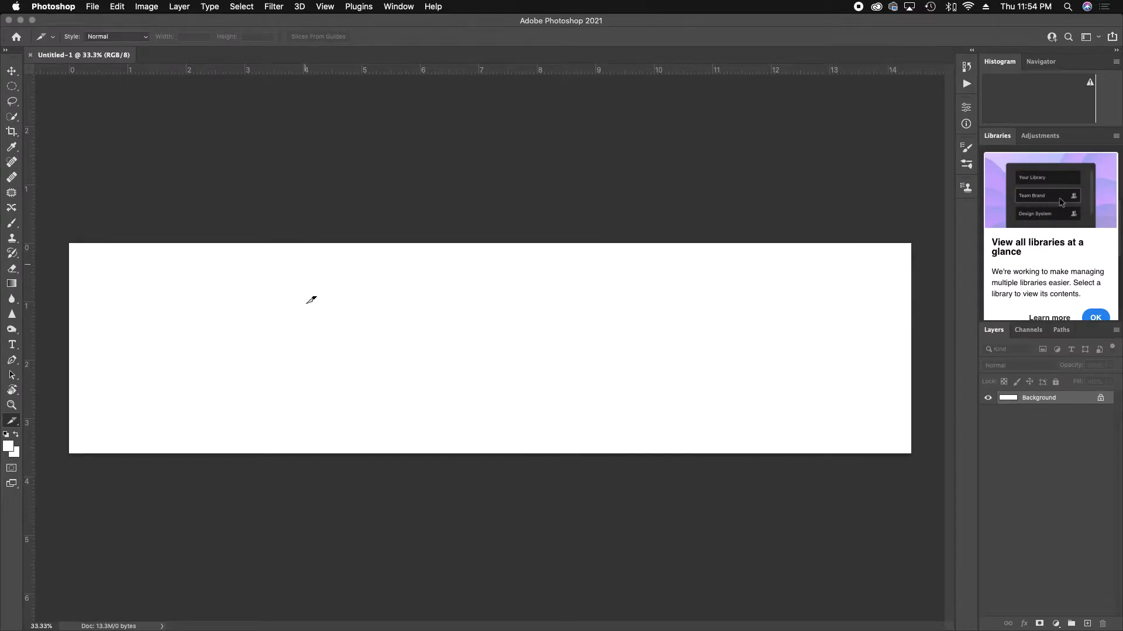
Apply a New Guide Layout of 4 columns and 2 rows to the canvas
left_click(12, 71)
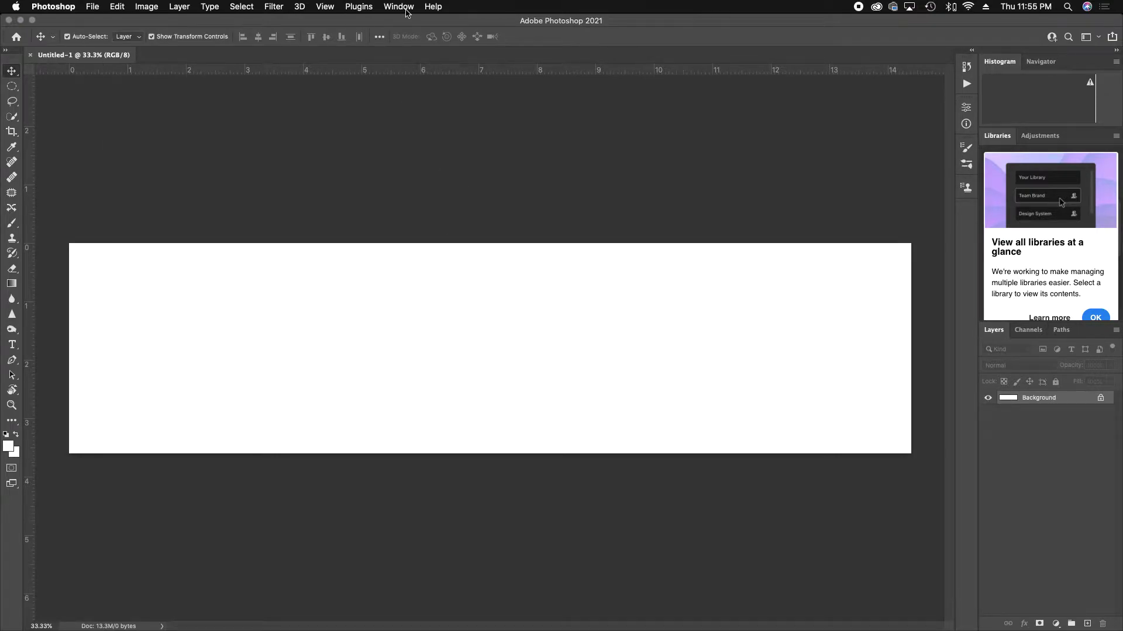
left_click(325, 7)
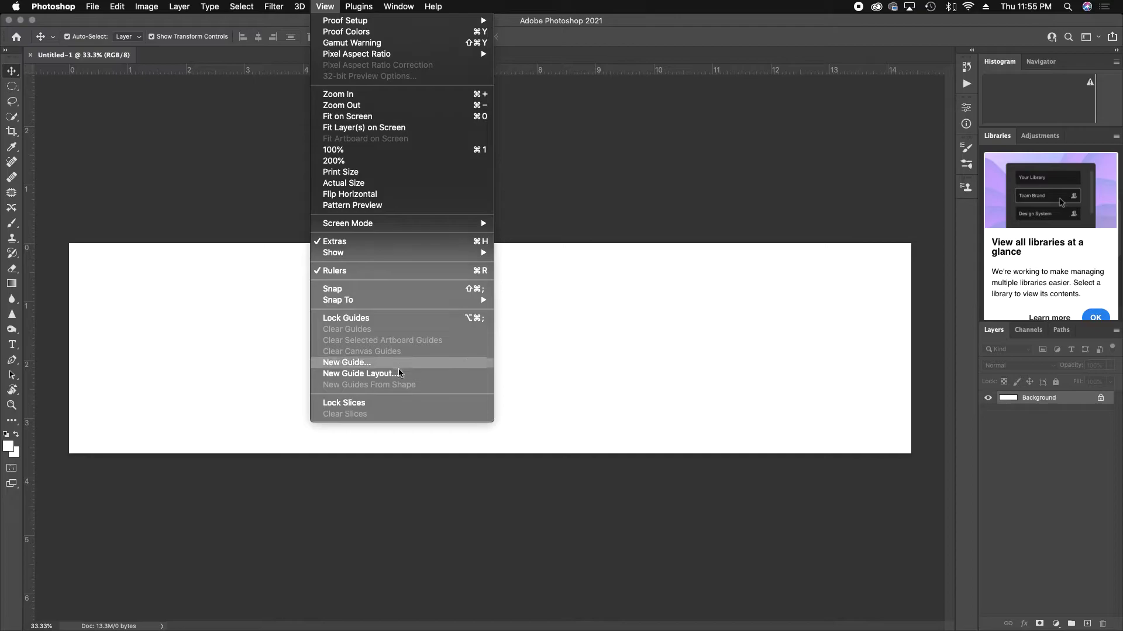
left_click(361, 373)
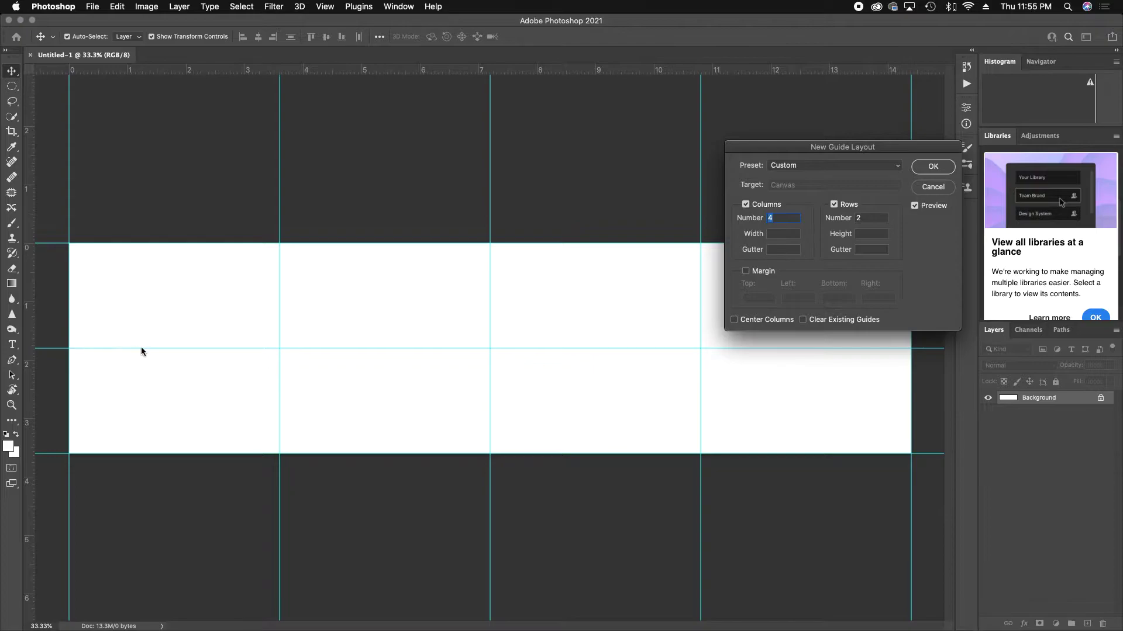
mouse_move(112, 281)
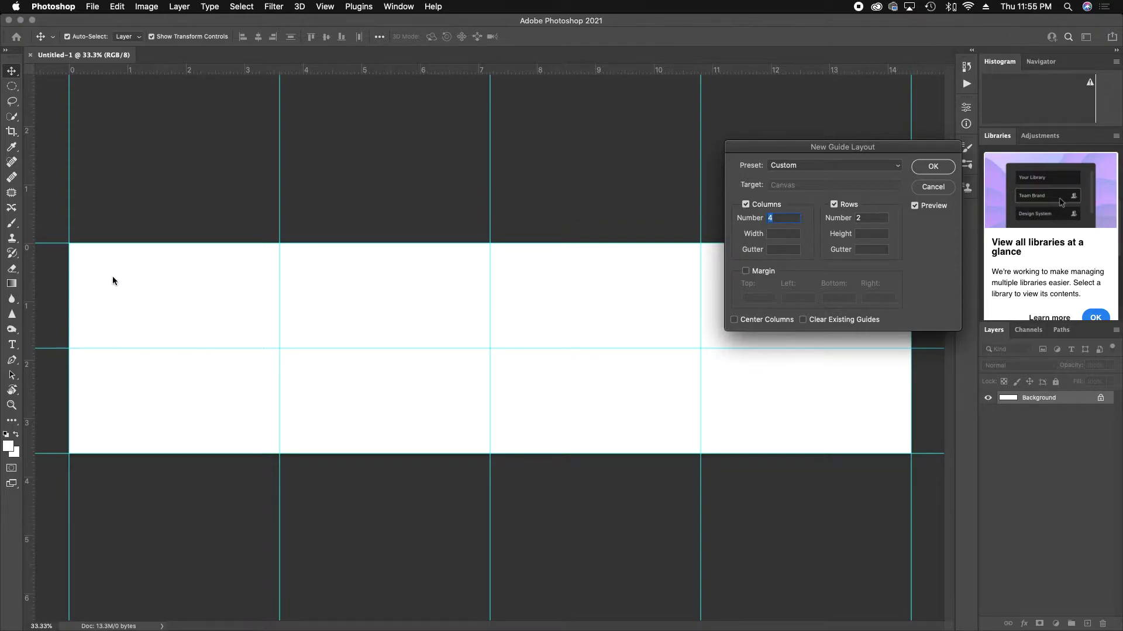
mouse_move(436, 300)
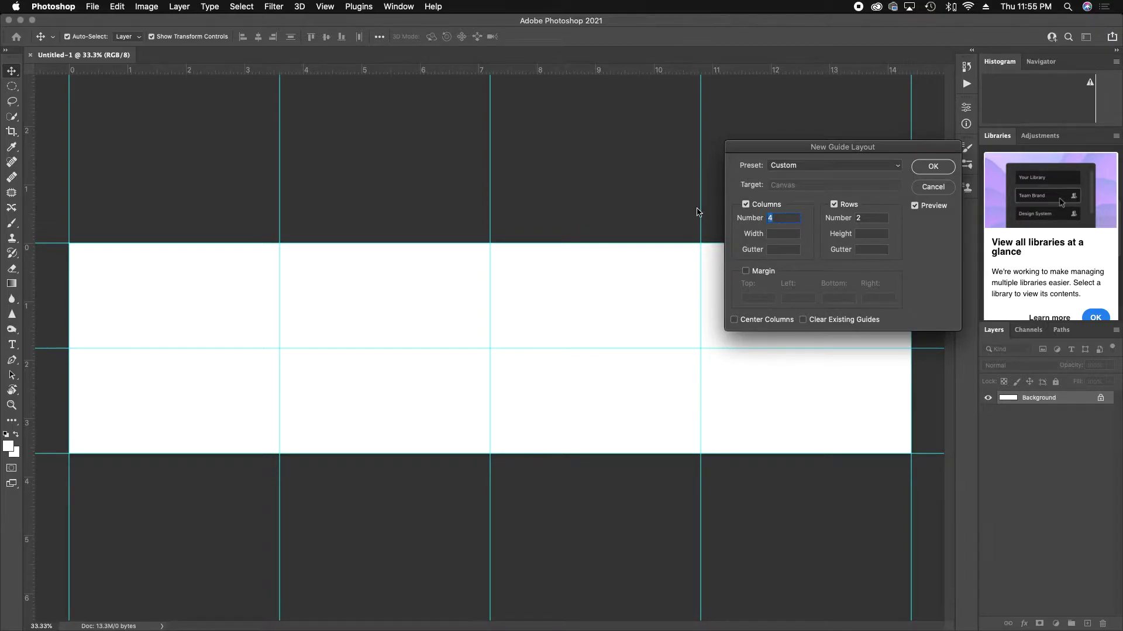
left_click_drag(842, 147, 916, 148)
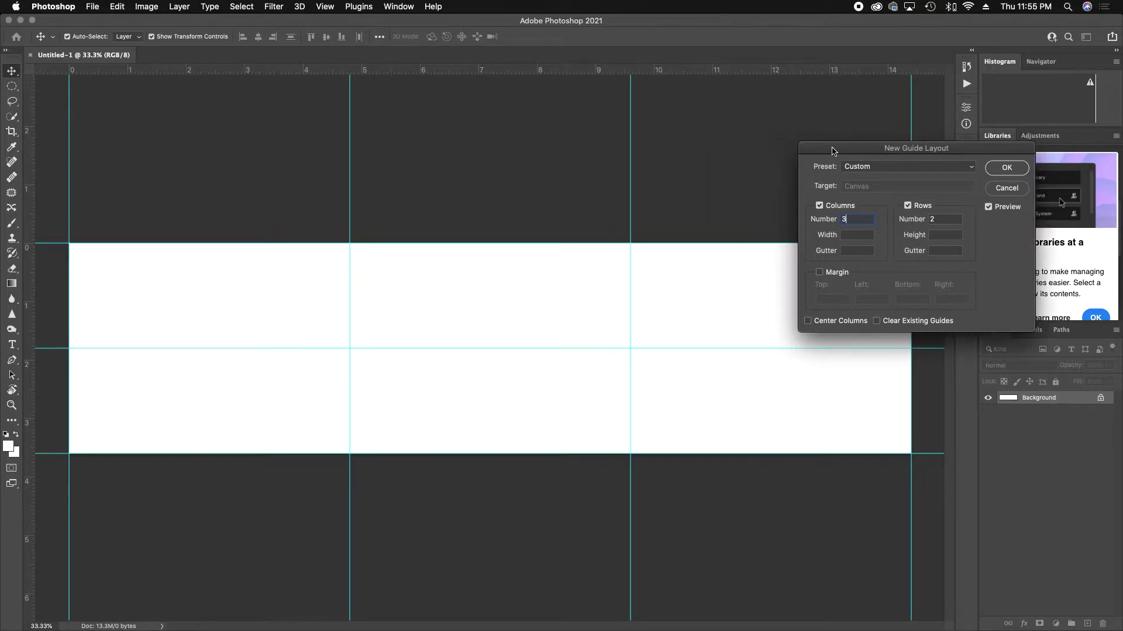
mouse_move(45, 177)
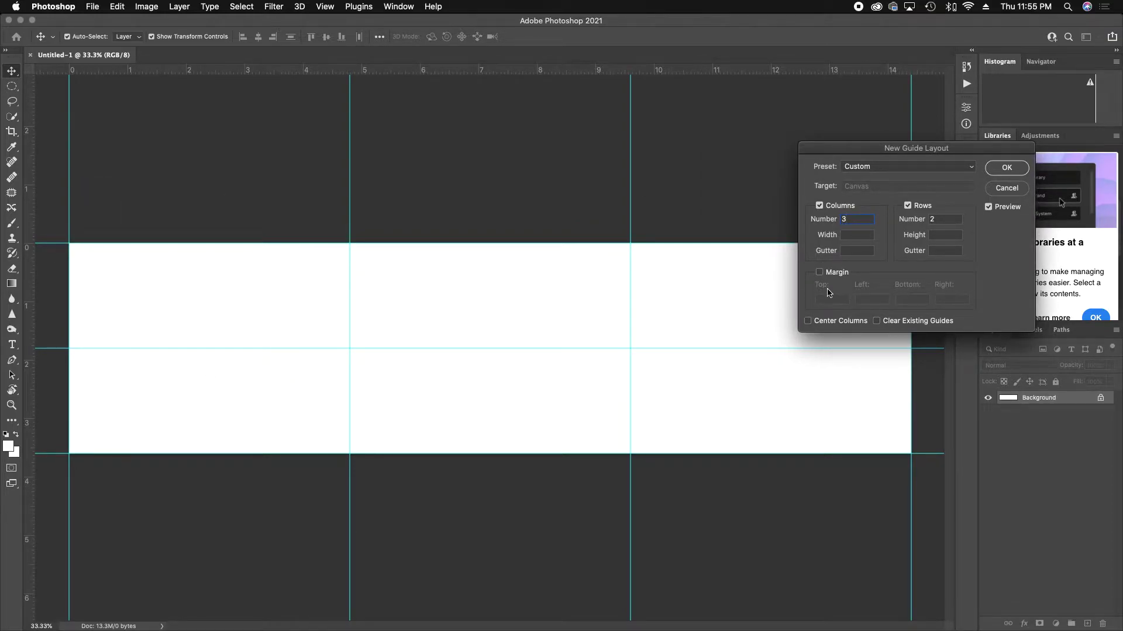
mouse_move(867, 227)
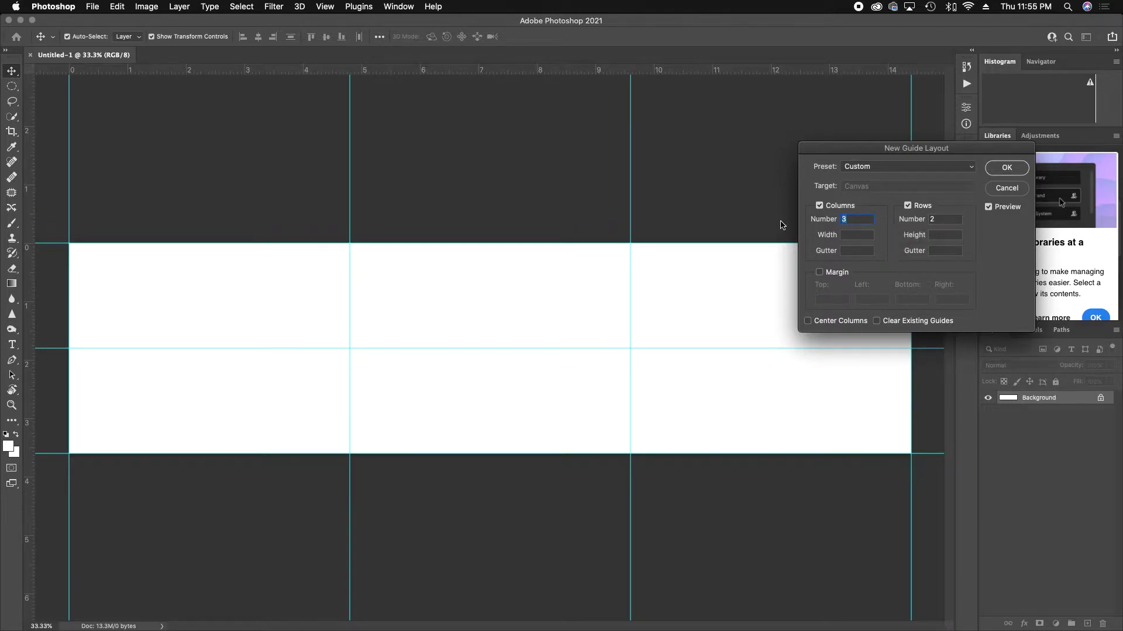
type("4")
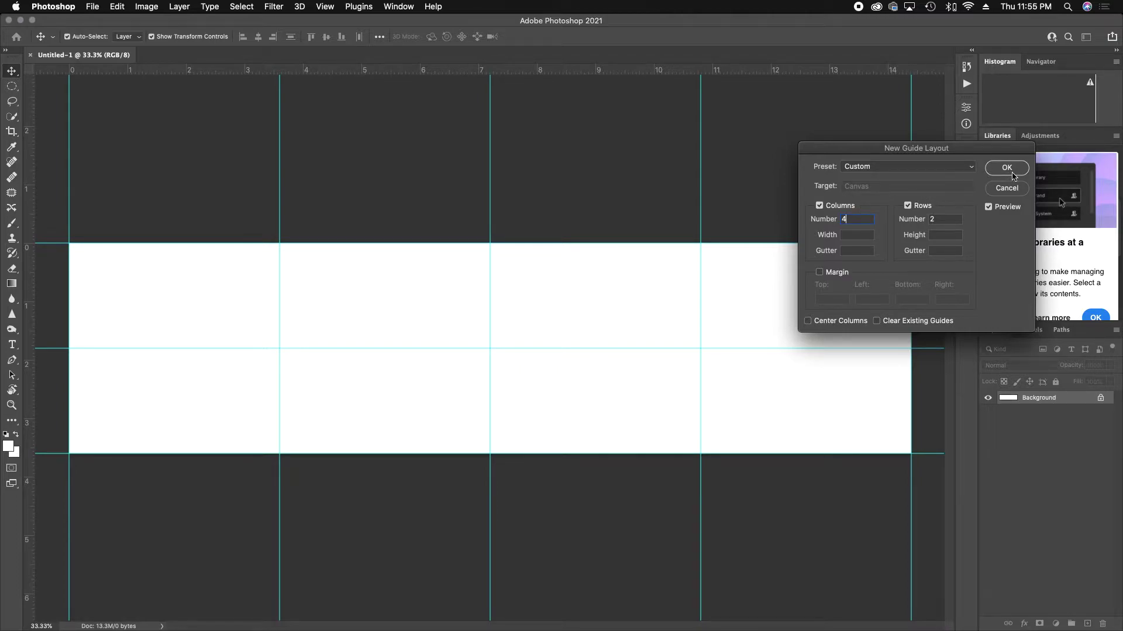
left_click(1007, 168)
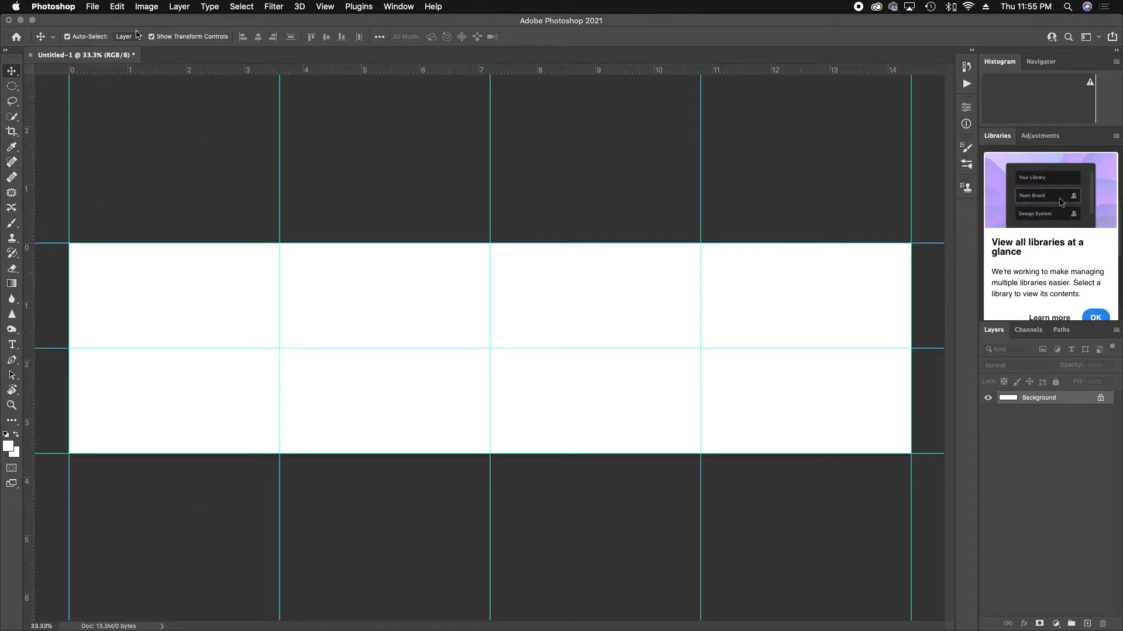
Place IMG_9725.jpg from the Saal 12x8 Pro Book Exports folder into Untitled-1
left_click(92, 6)
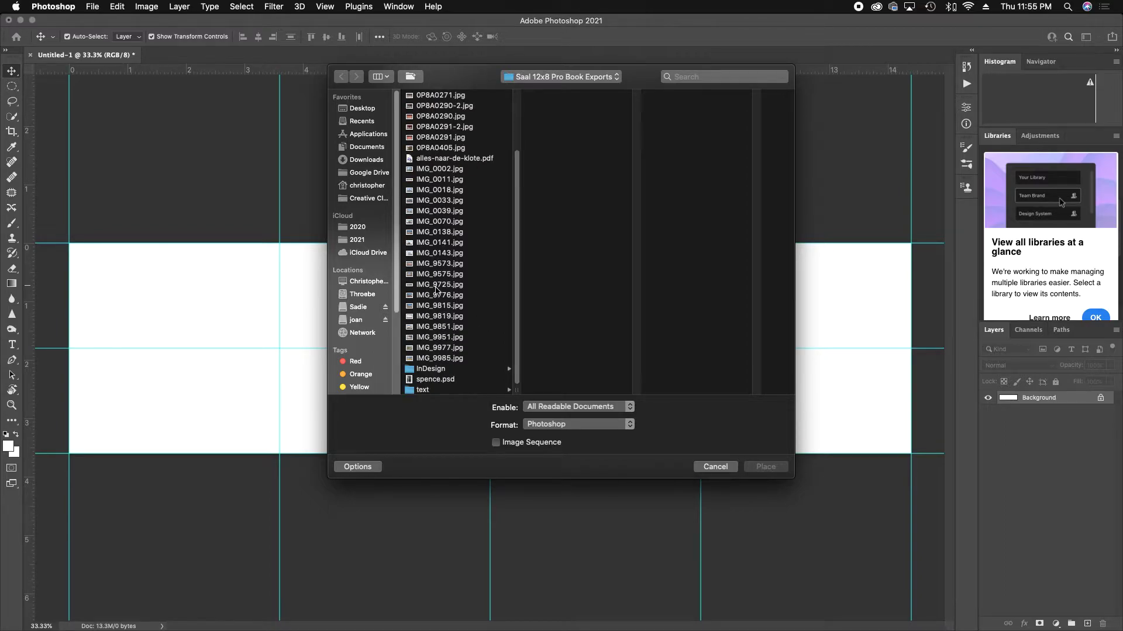
left_click(714, 466)
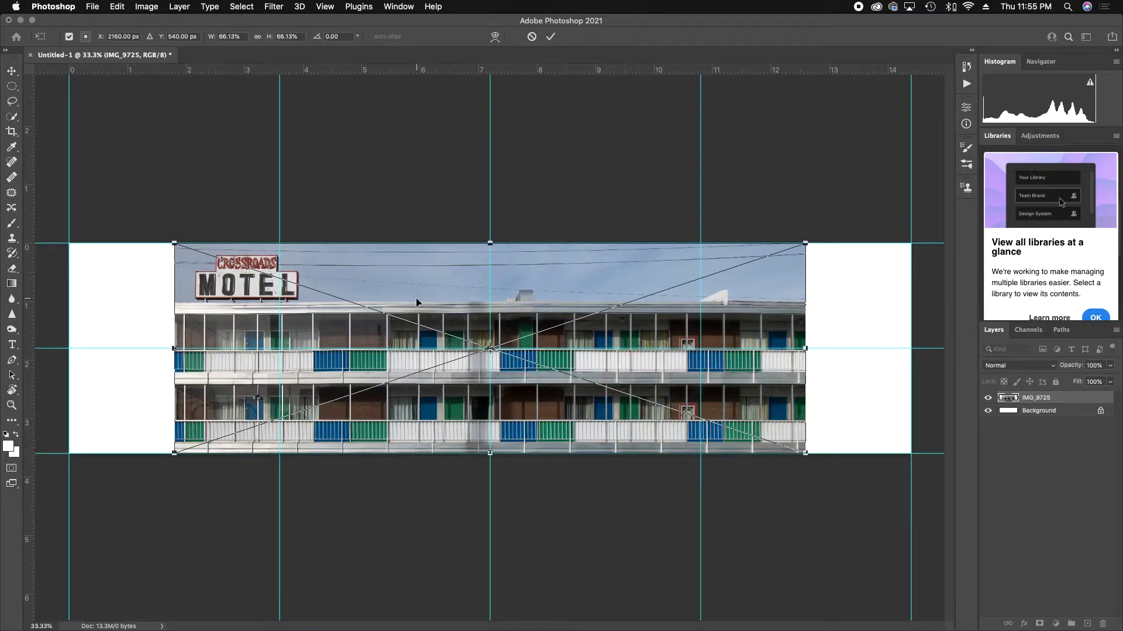
Scale the motel photo to full canvas height and slide it left along the guides
left_click_drag(417, 302, 520, 302)
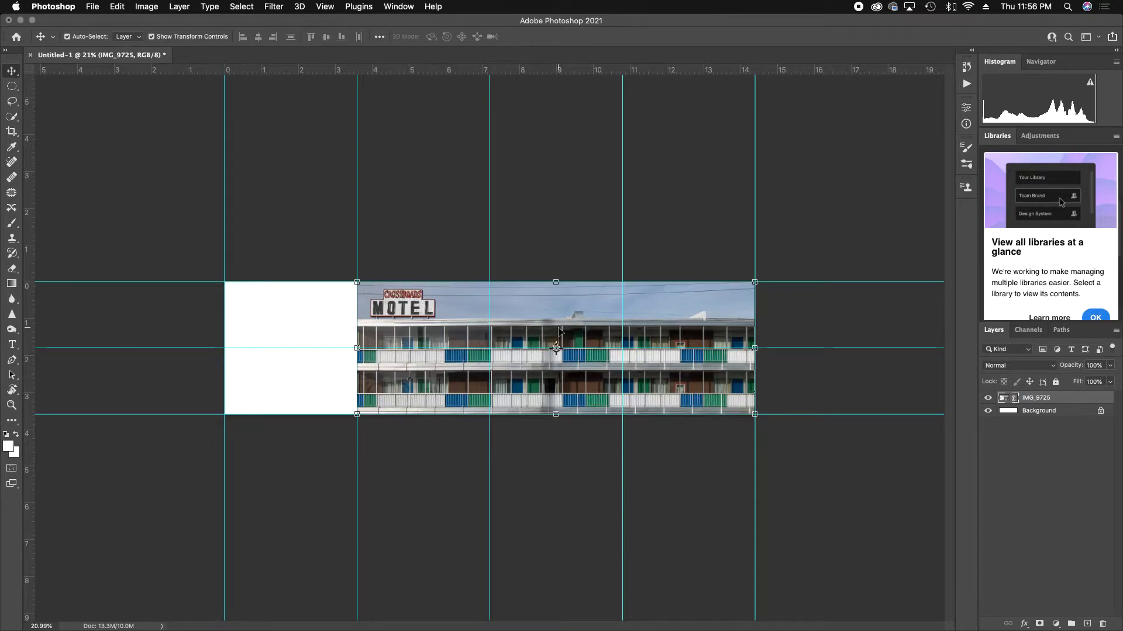
left_click_drag(557, 347, 473, 320)
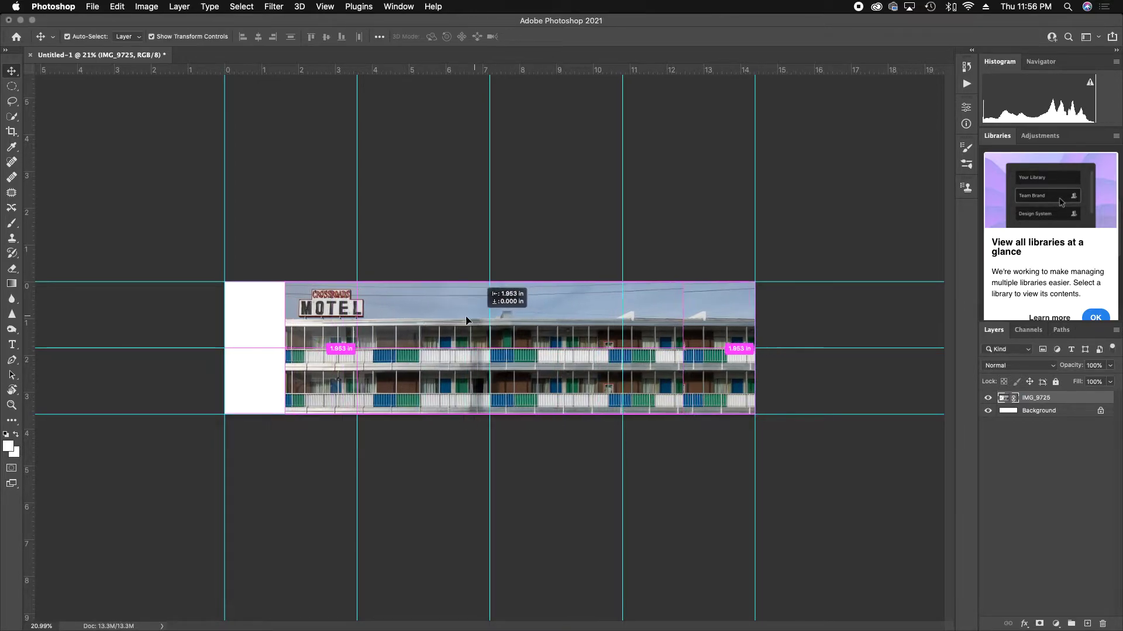
left_click_drag(465, 319, 301, 326)
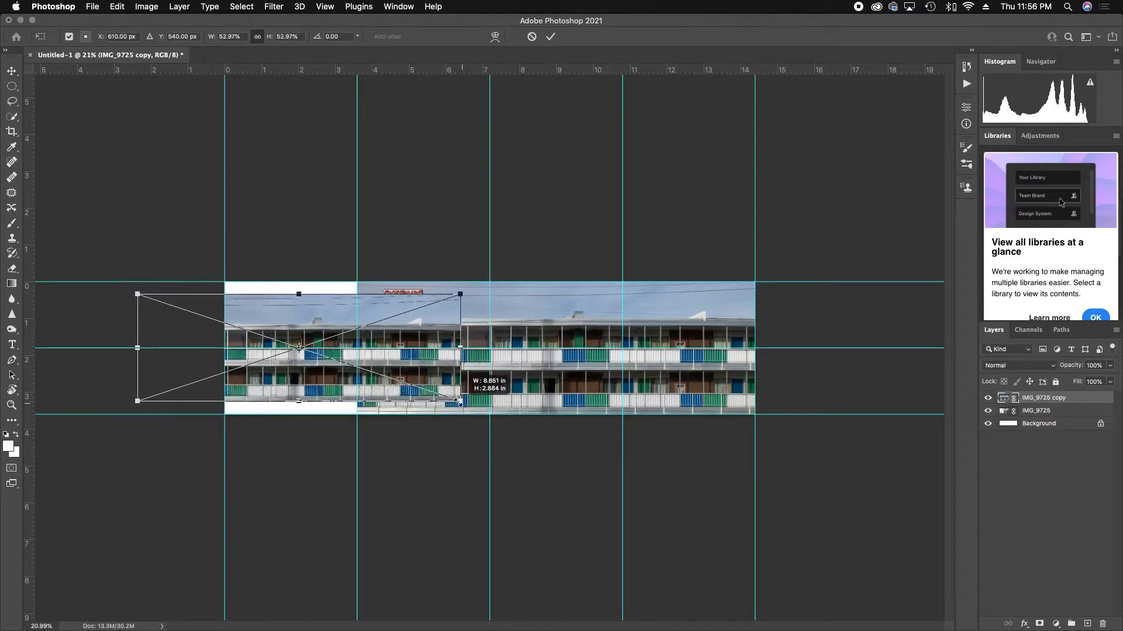
Shrink the IMG_9725 copy layer into a small thumbnail in the left column
left_click_drag(461, 295, 382, 332)
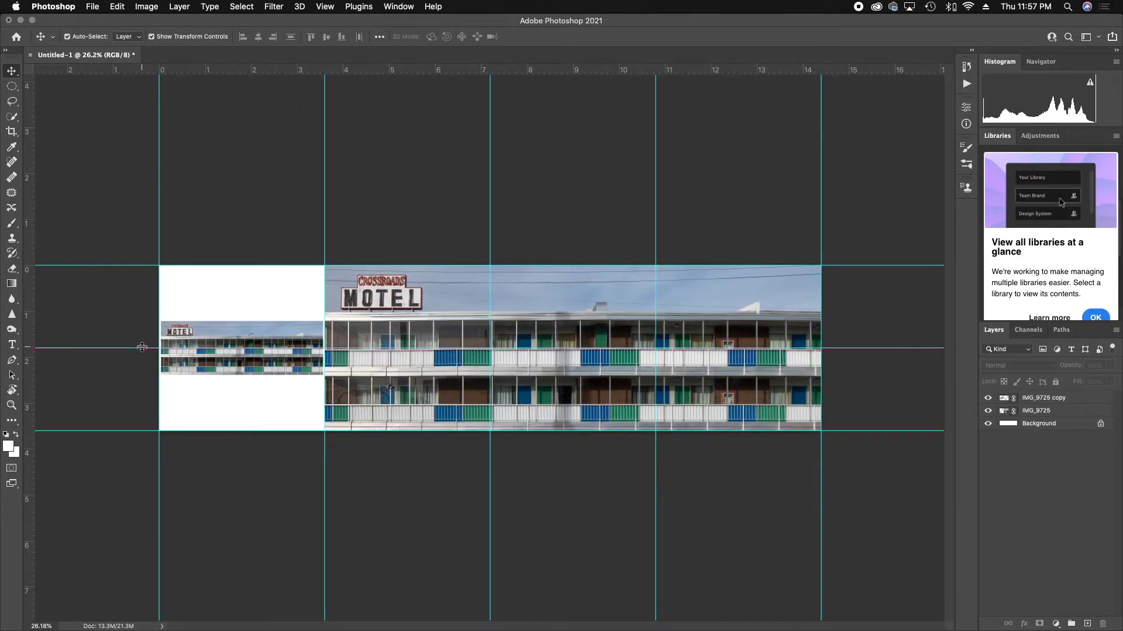
mouse_move(10, 434)
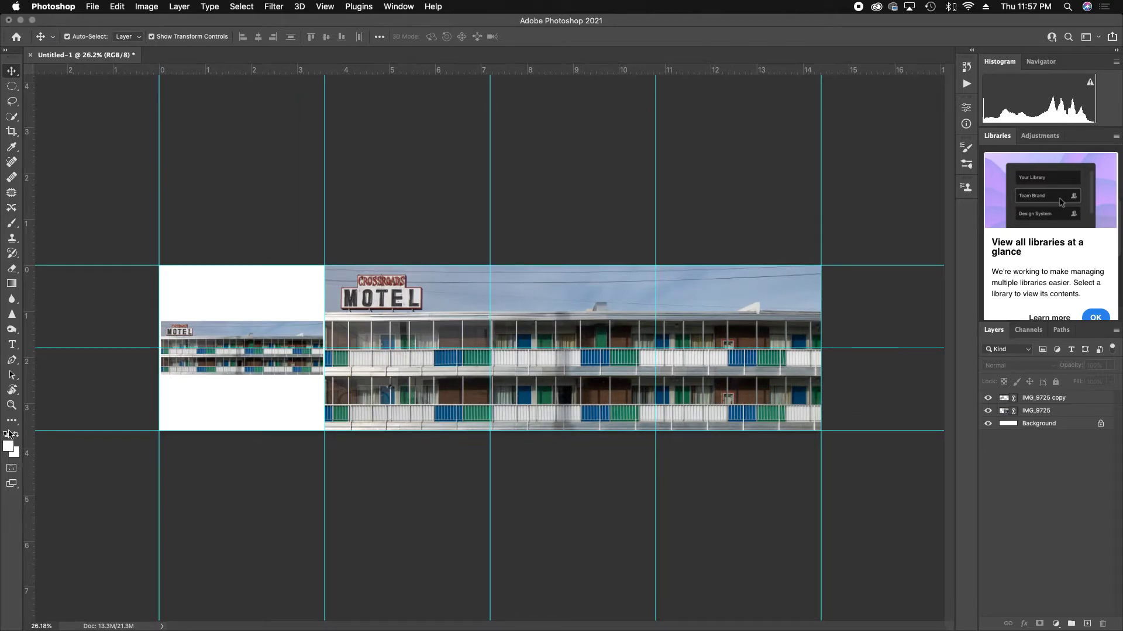
Cut the canvas into four numbered slices with the Slice tool's Slices From Guides
left_click(12, 424)
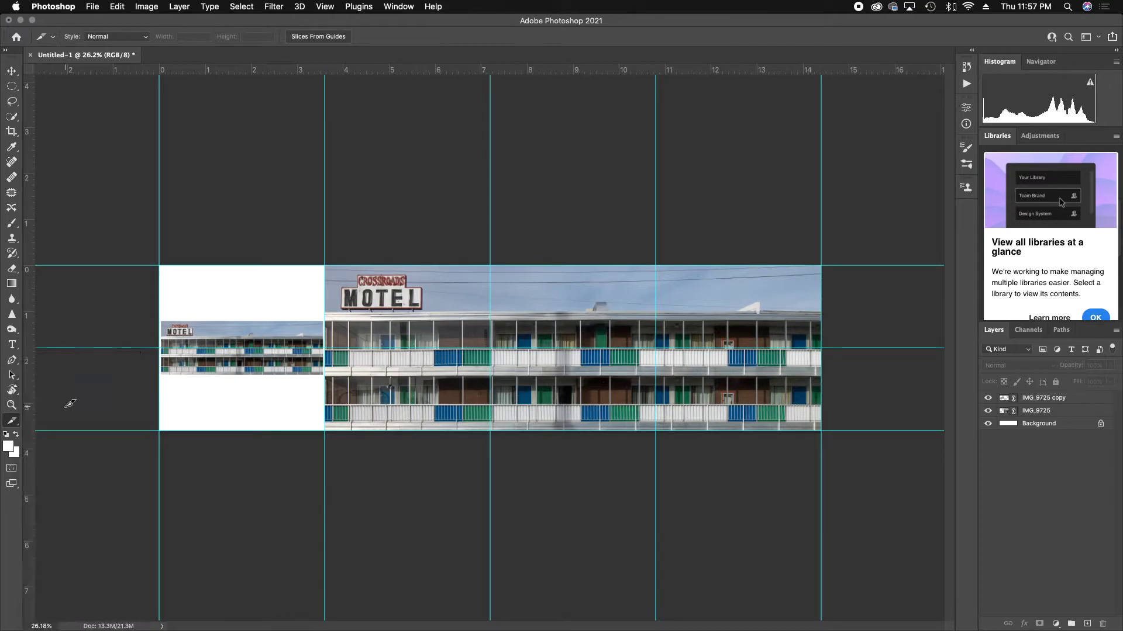
left_click(317, 36)
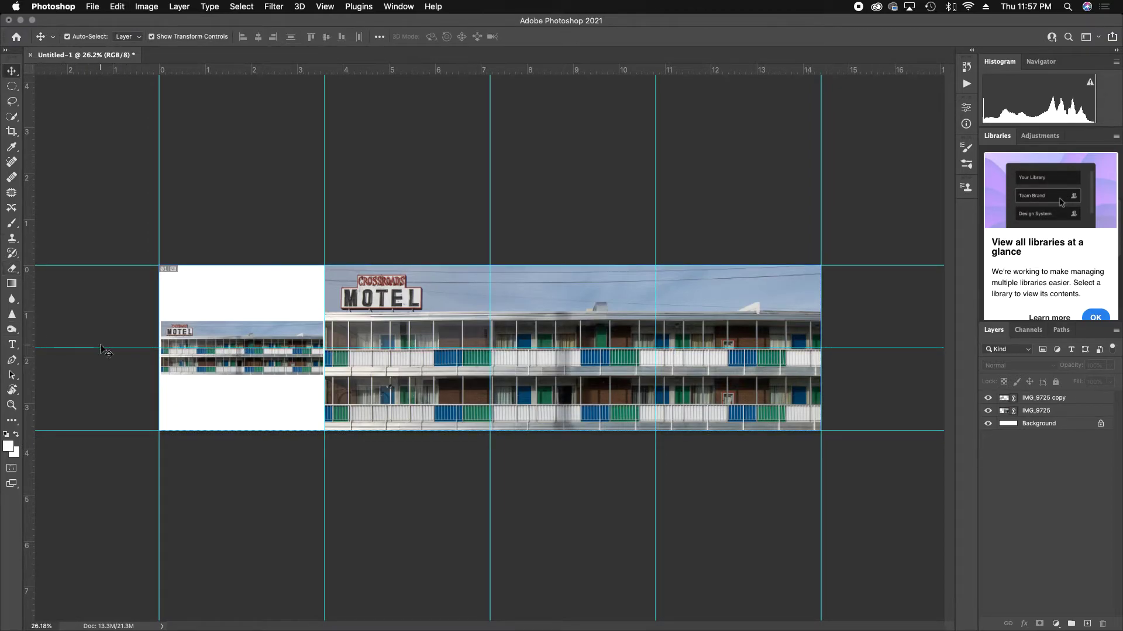
left_click_drag(100, 349, 86, 268)
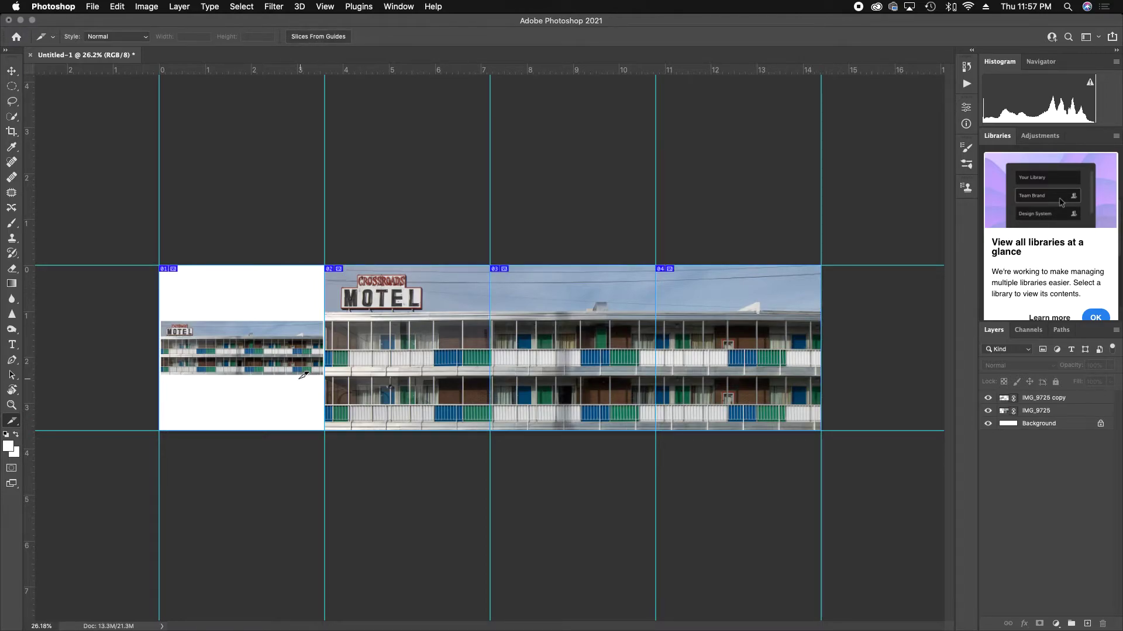
mouse_move(708, 328)
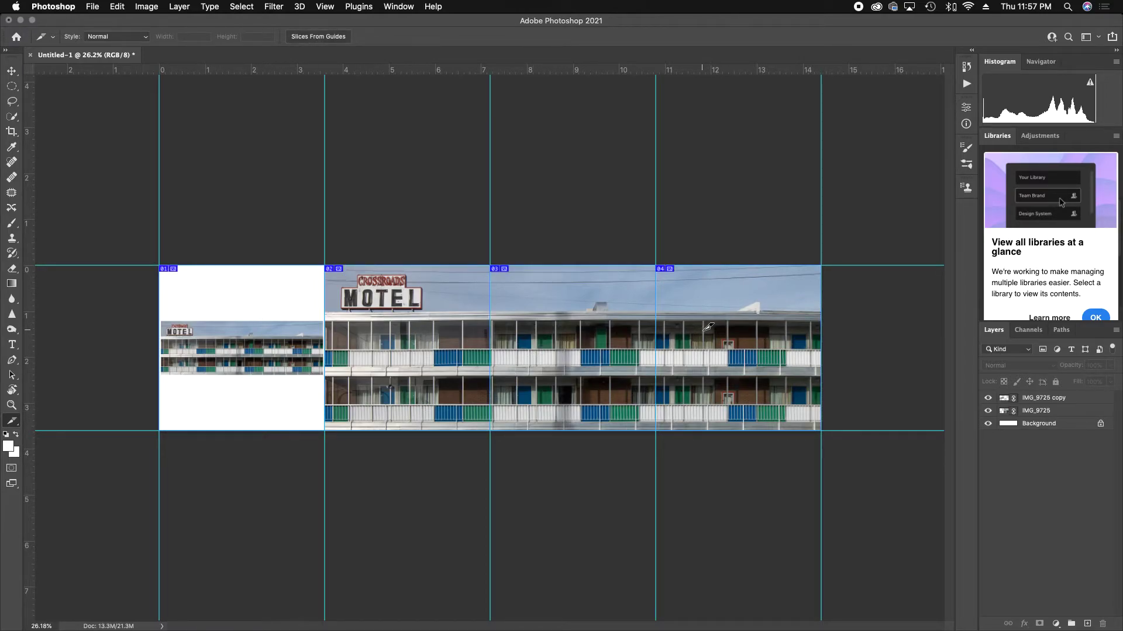
mouse_move(426, 367)
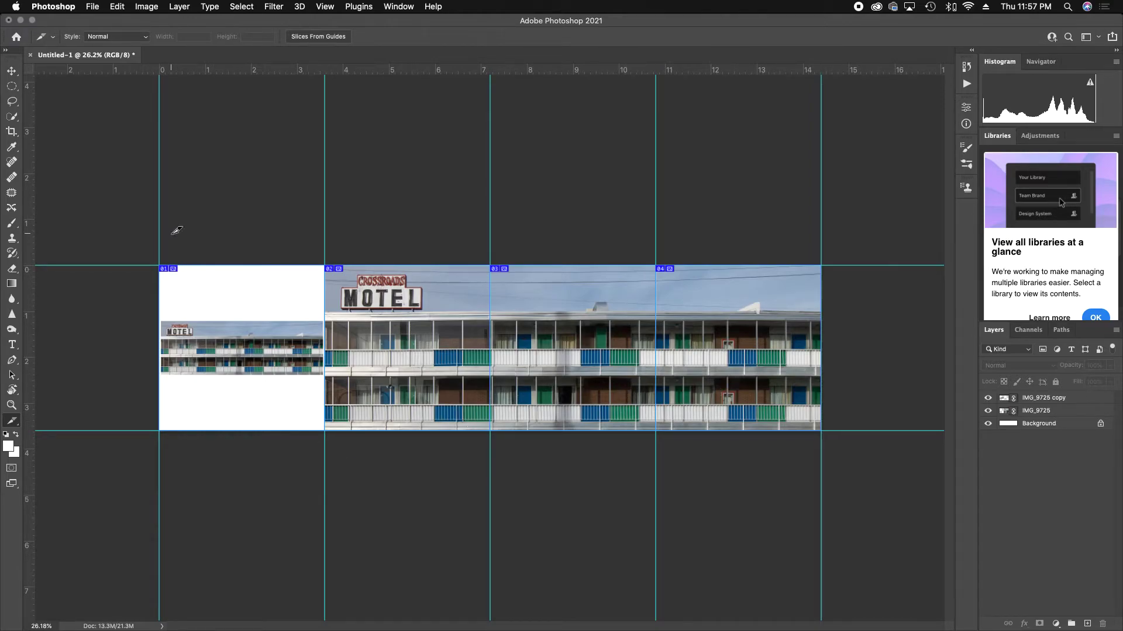
mouse_move(92, 14)
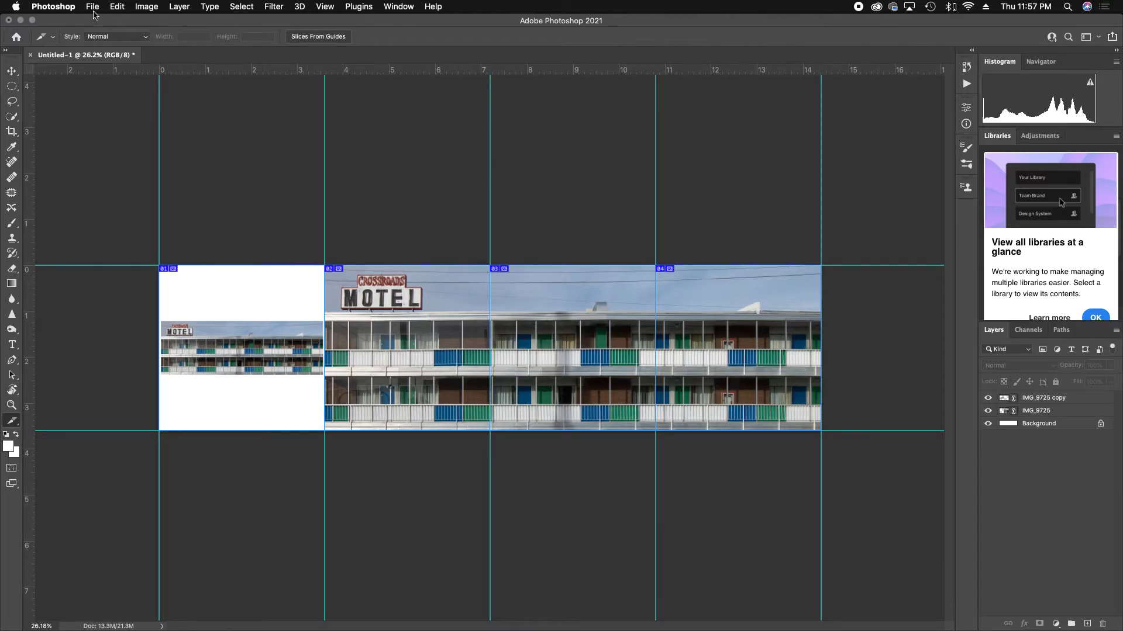
Open Save for Web (Legacy), fit the preview in view, and keep JPEG Maximum
left_click(92, 6)
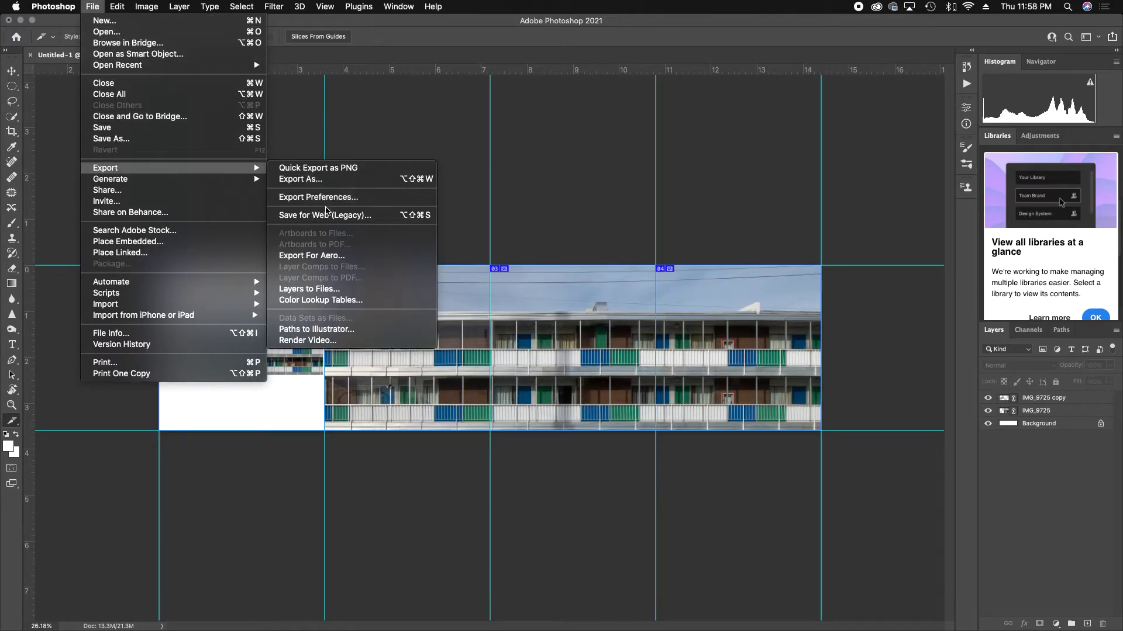
left_click(323, 215)
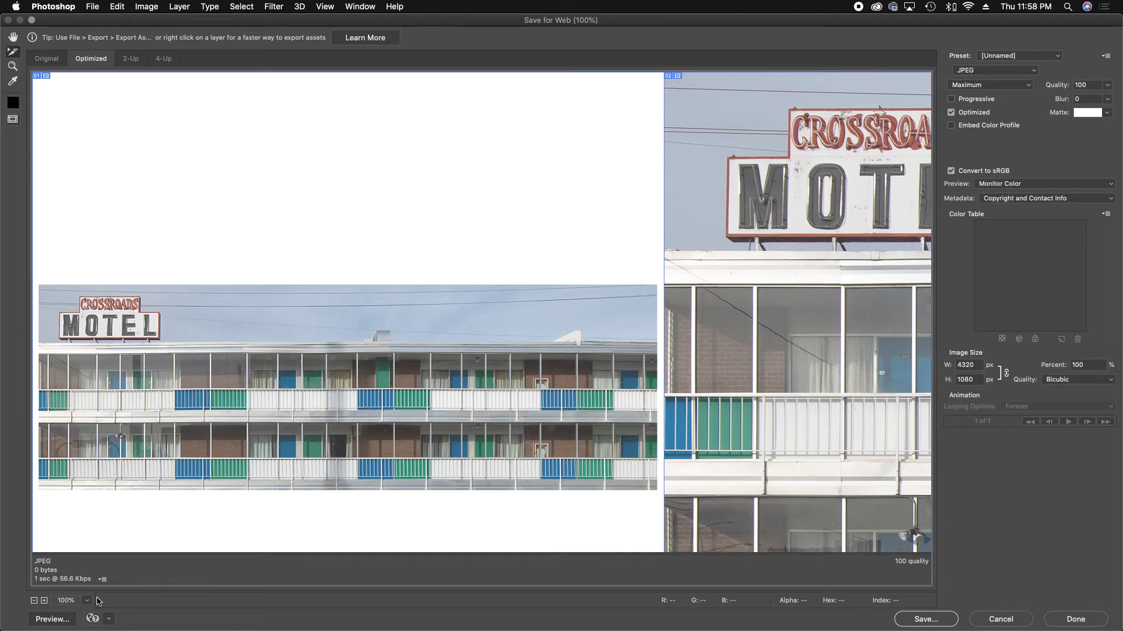
left_click(87, 600)
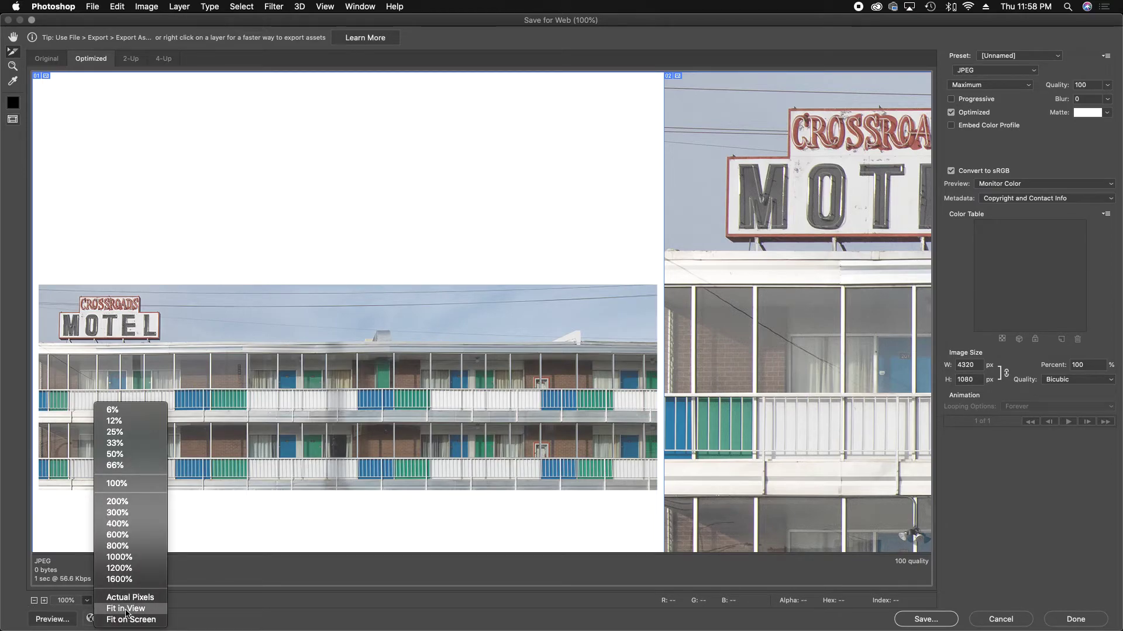
left_click(124, 610)
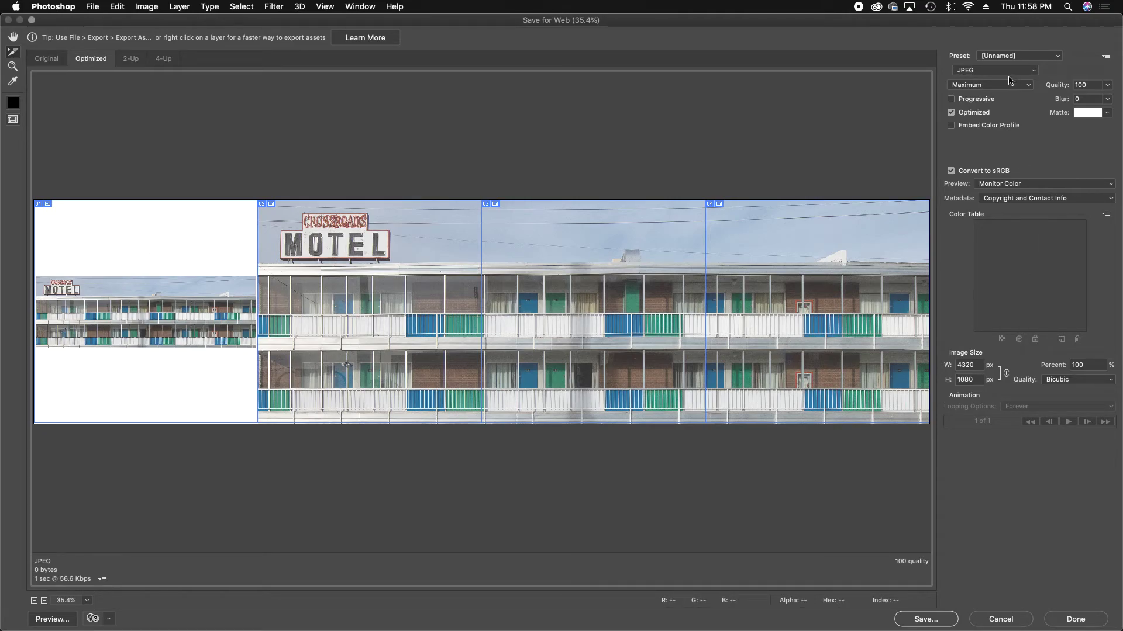
left_click(994, 70)
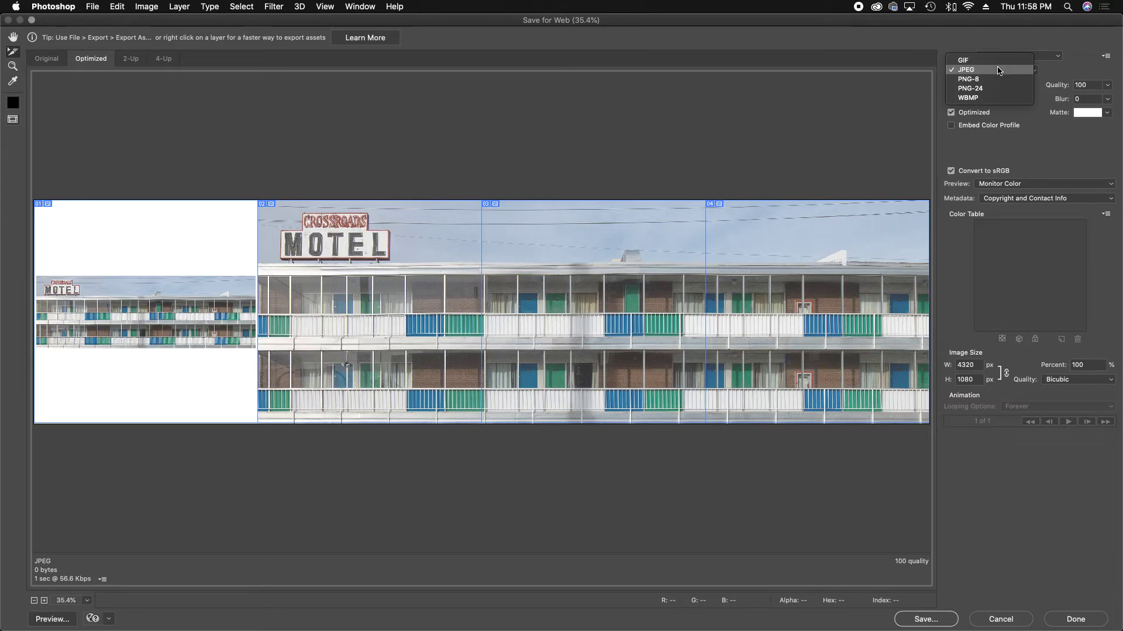
left_click(966, 69)
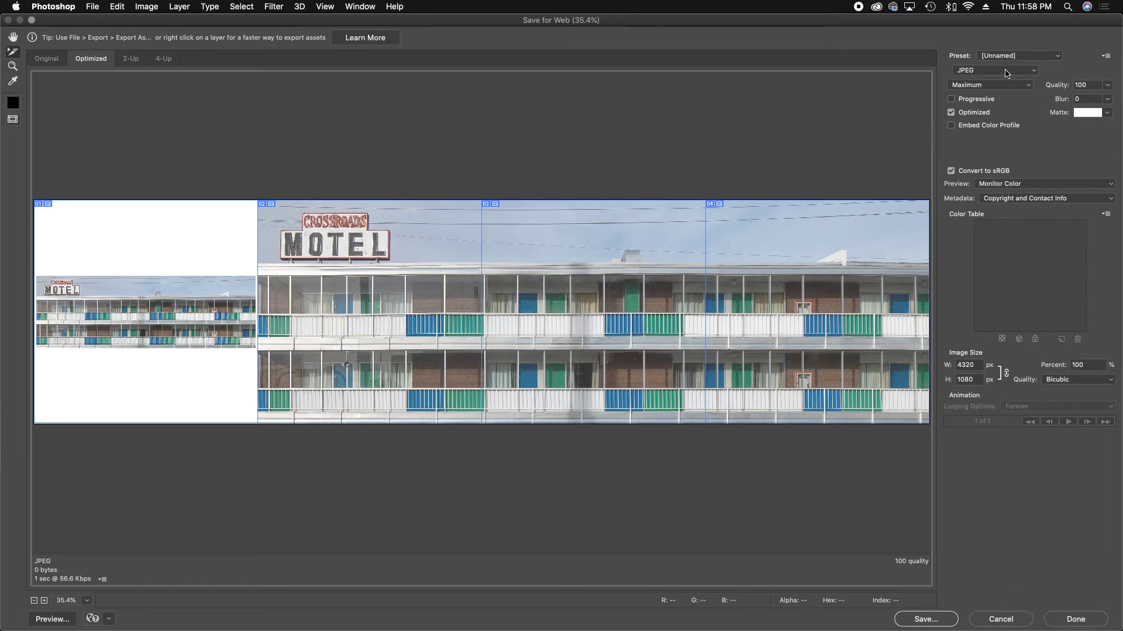
mouse_move(874, 470)
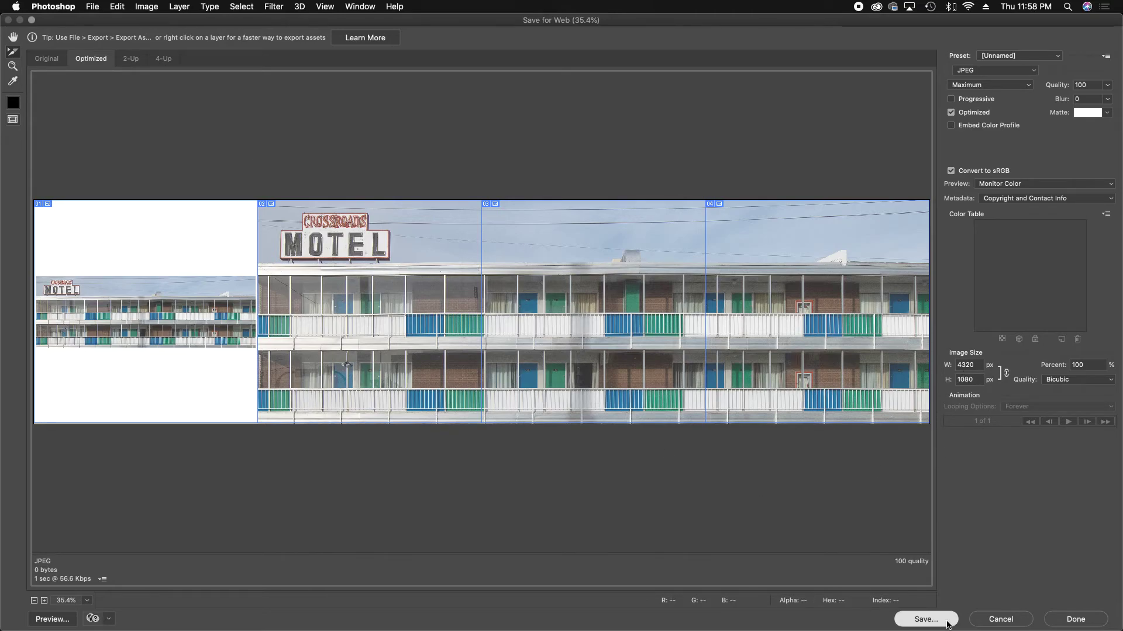
Save all slices as crossroads.jpg into the images folder in iCloud Drive
left_click(924, 619)
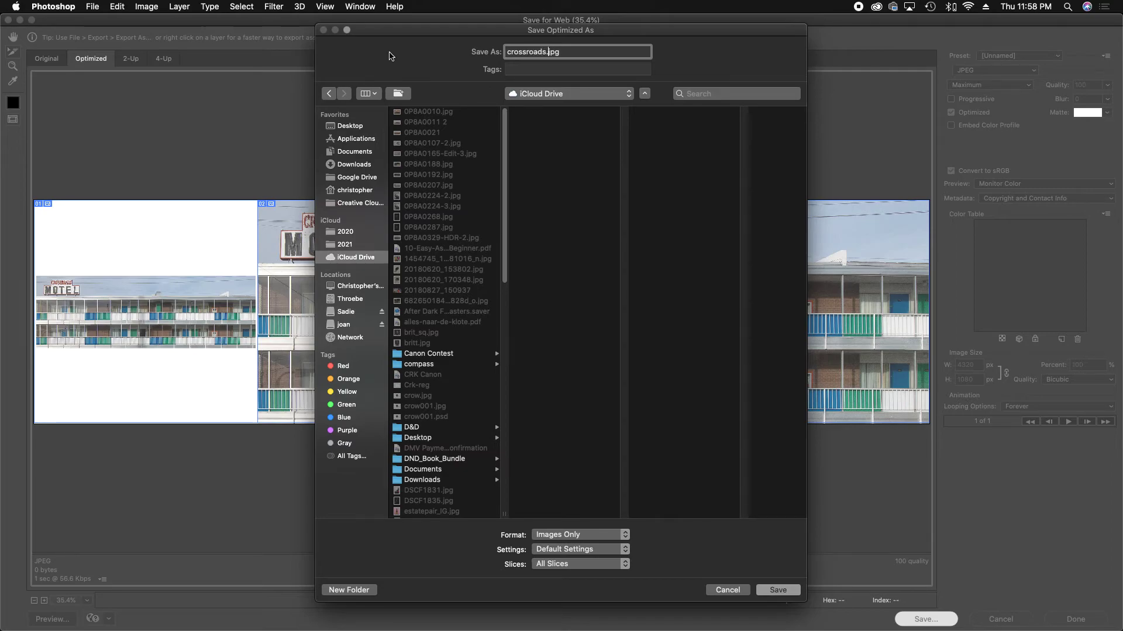
mouse_move(471, 258)
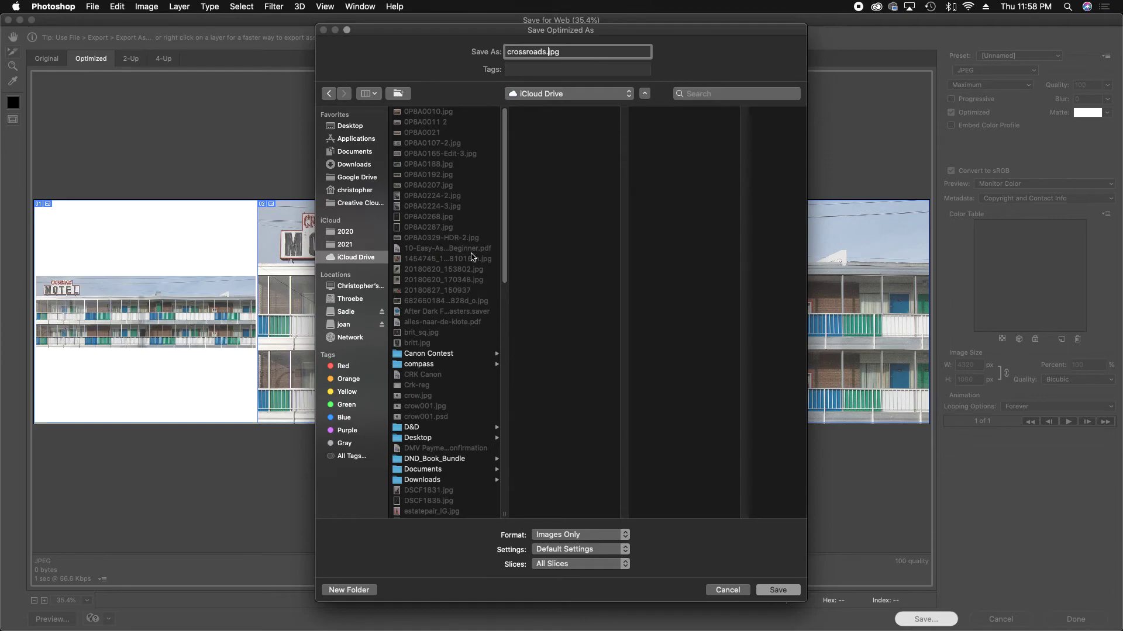
scroll("down", 3)
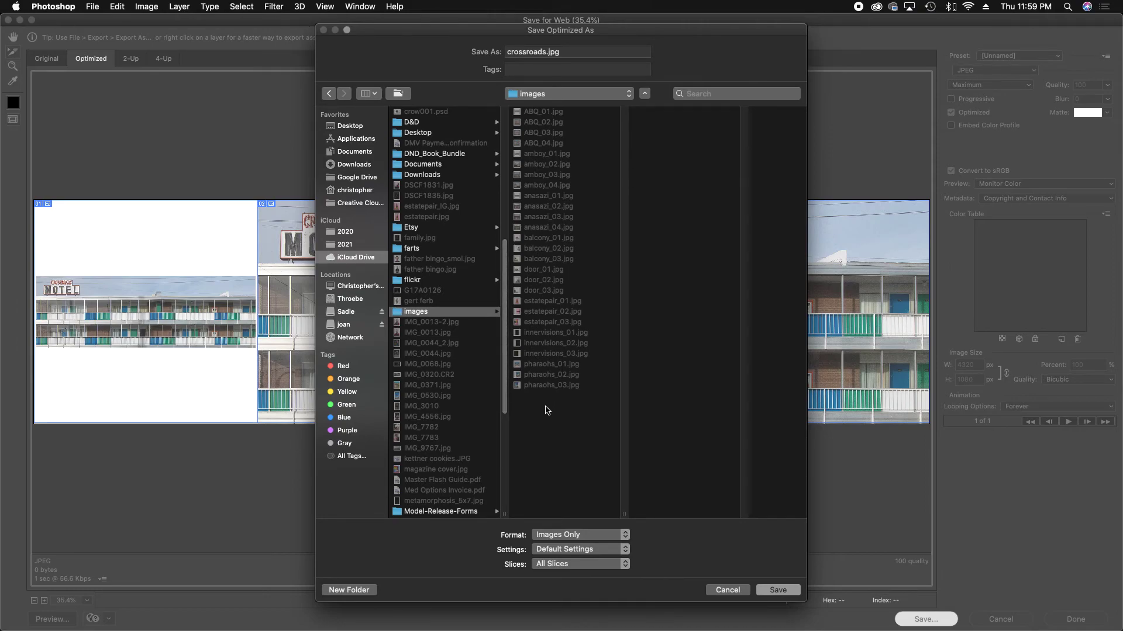
mouse_move(620, 401)
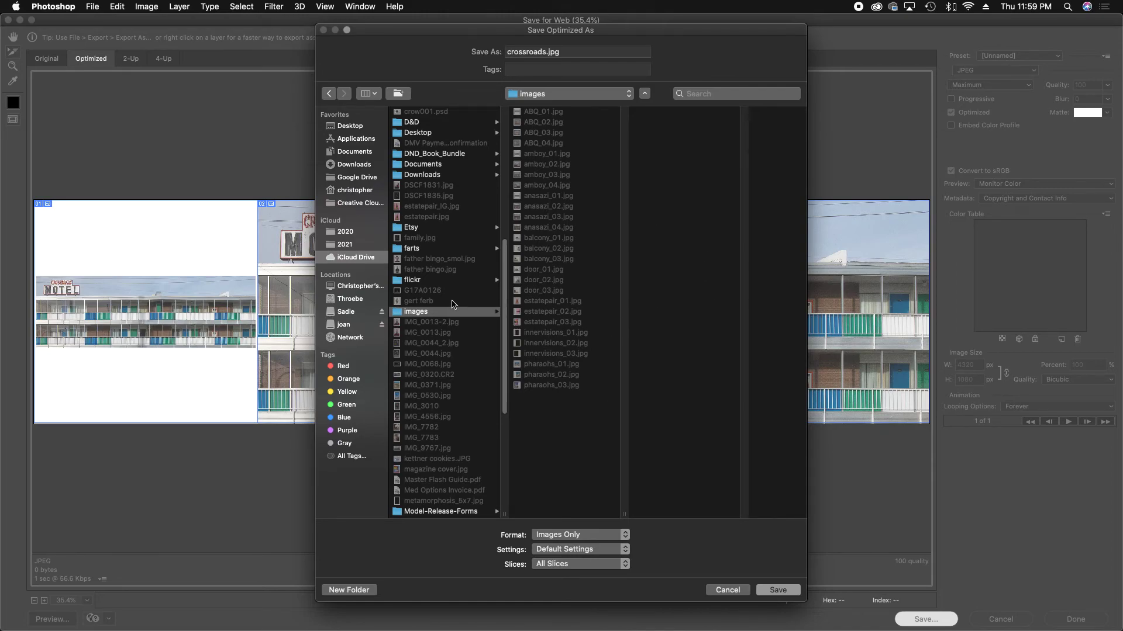
mouse_move(485, 120)
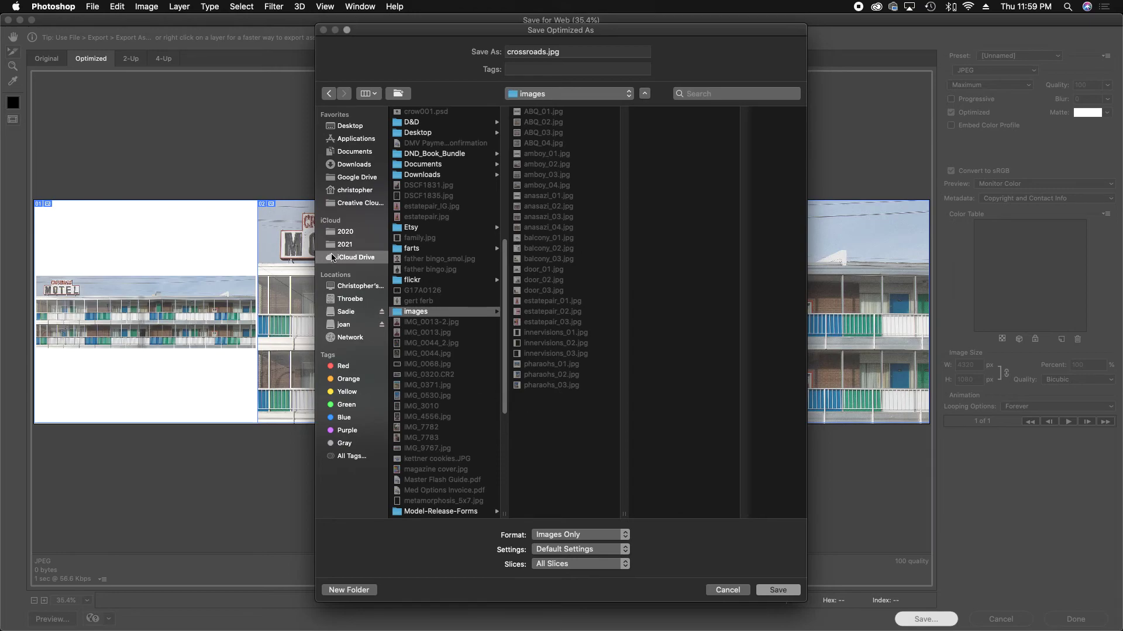
left_click(356, 257)
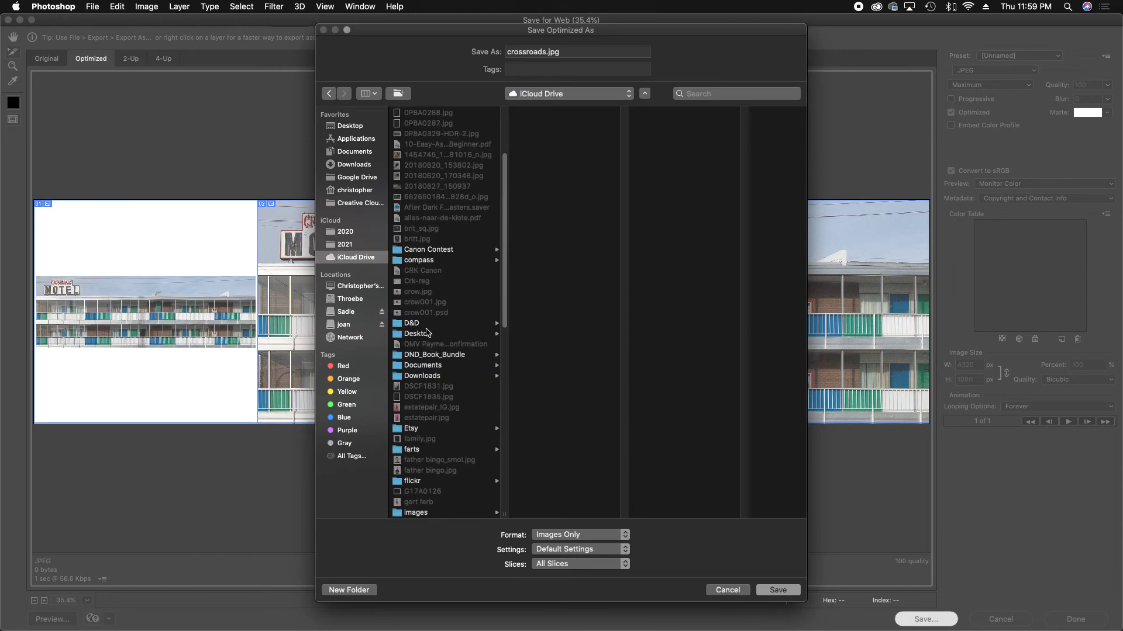
scroll("down", 3)
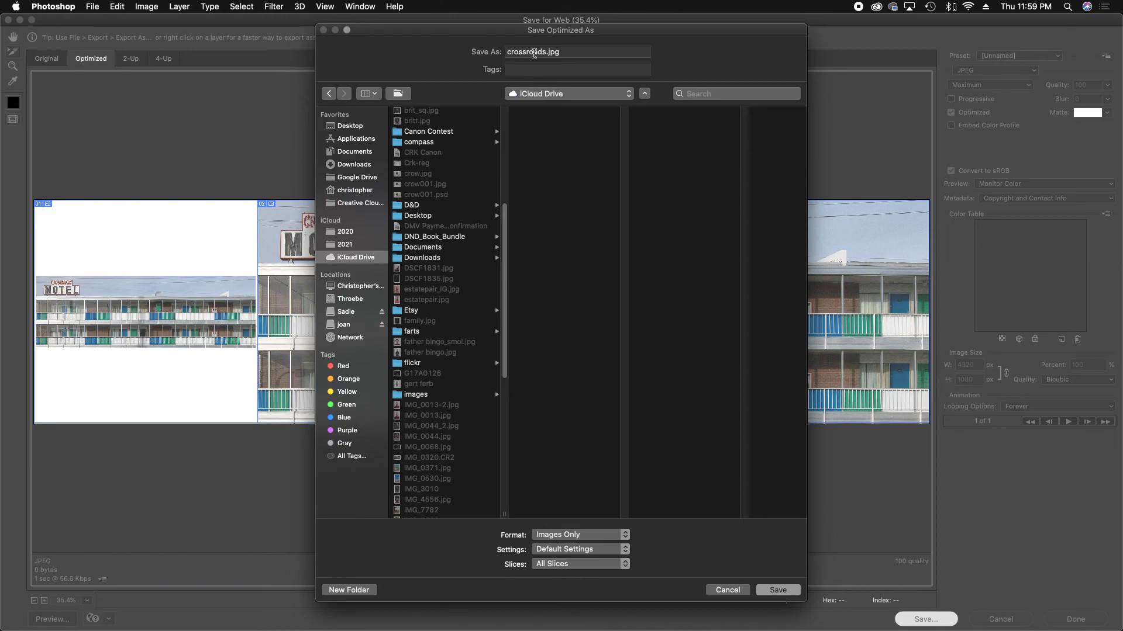
left_click(777, 590)
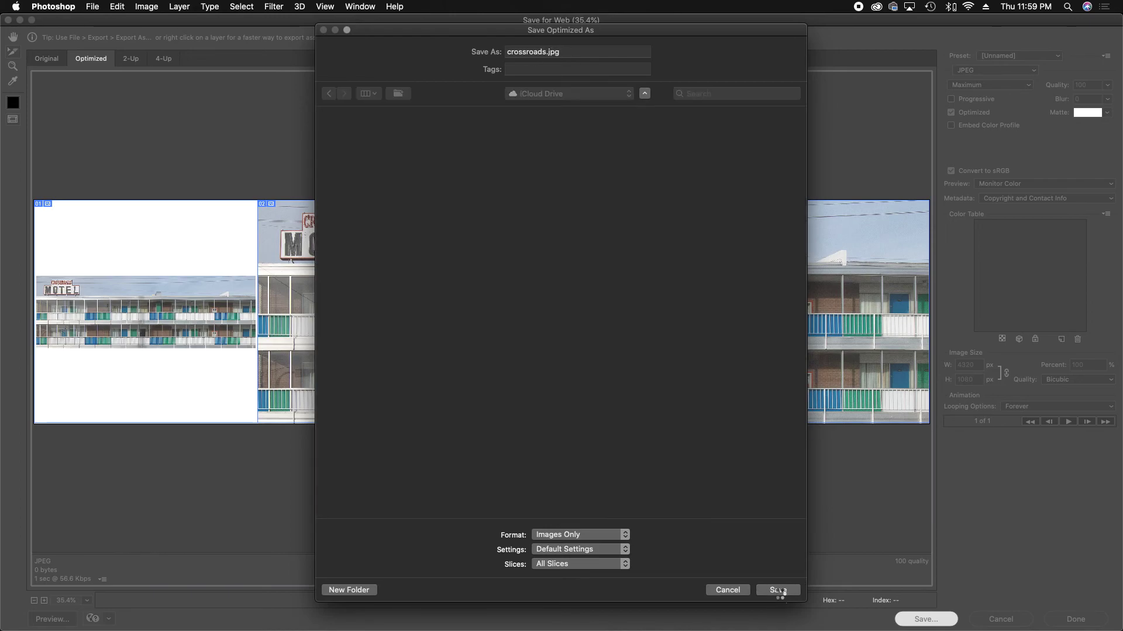
left_click(777, 590)
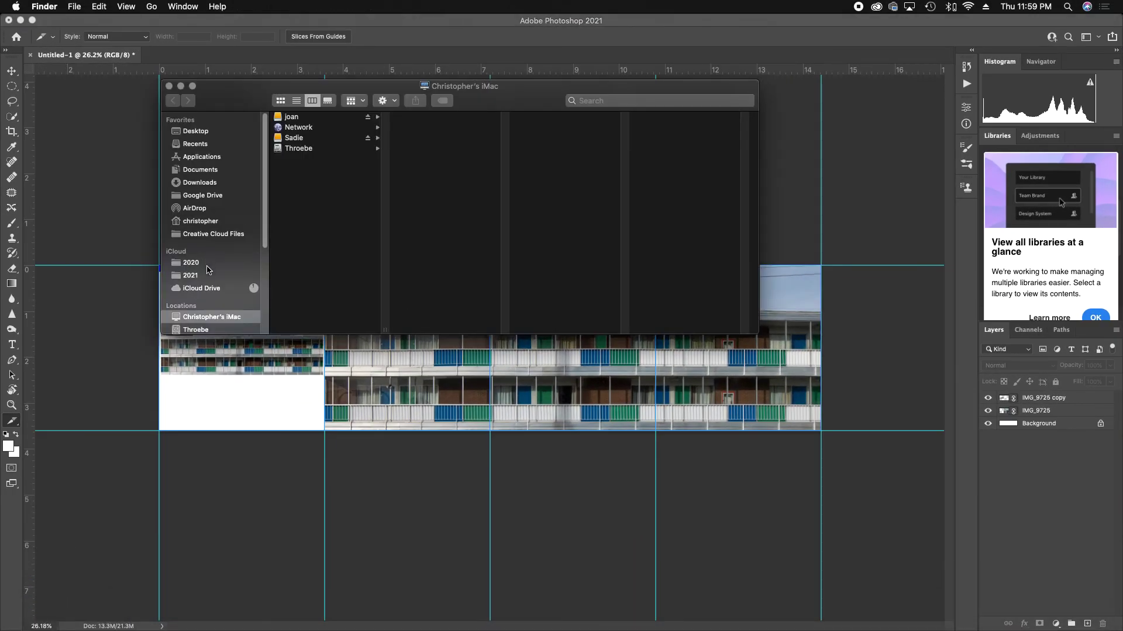
Browse iCloud Drive's images folder to confirm crossroads_01 through crossroads_04.jpg
left_click(202, 287)
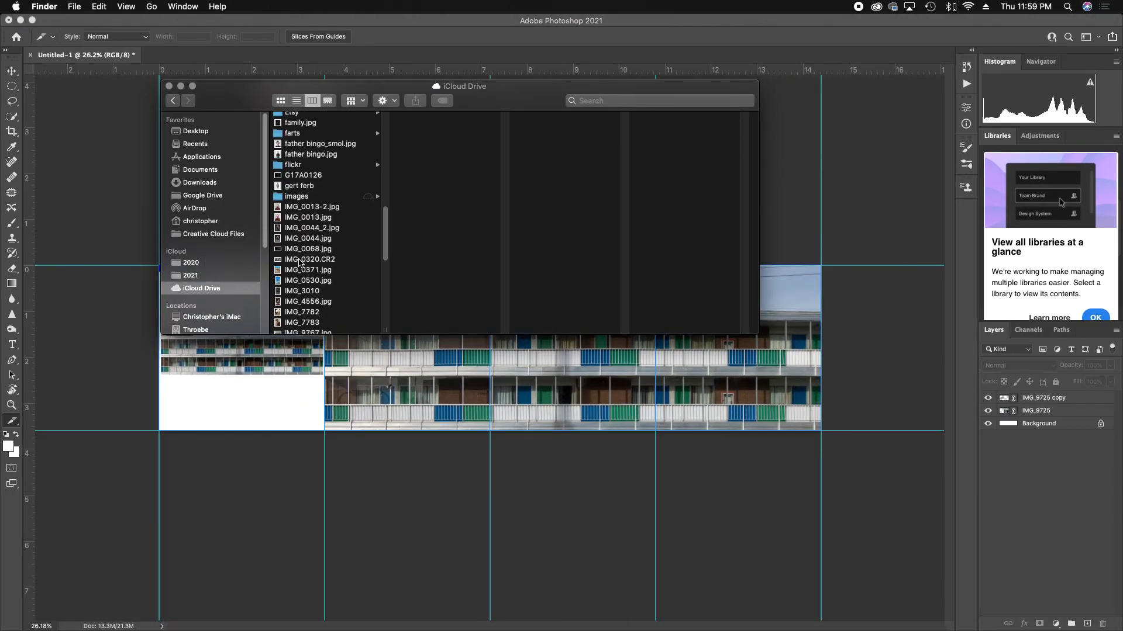
left_click(297, 196)
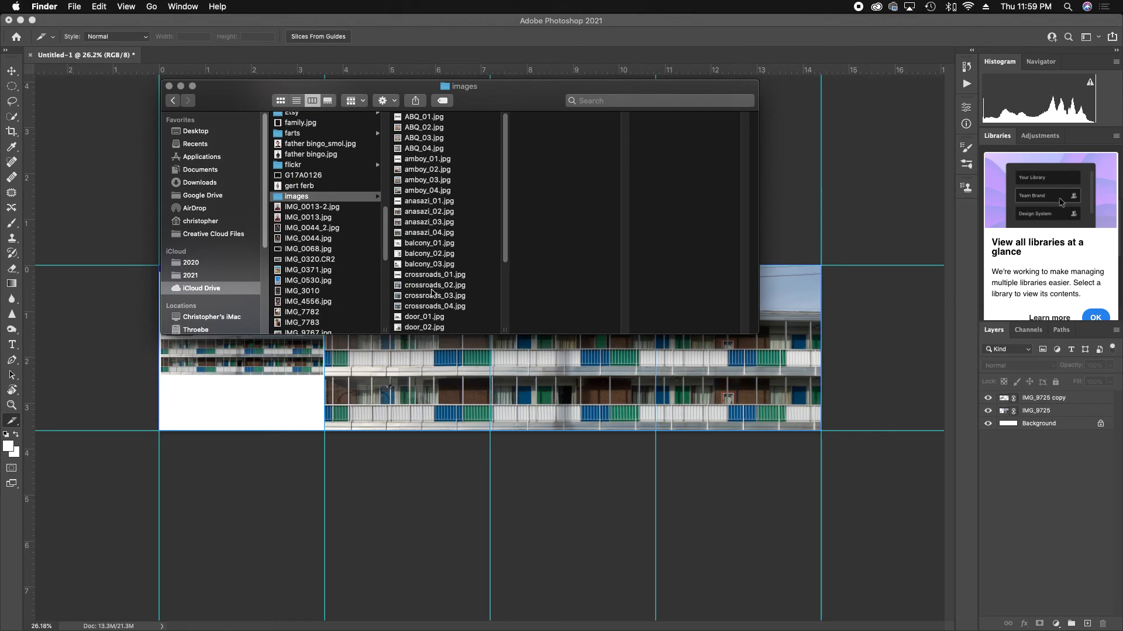